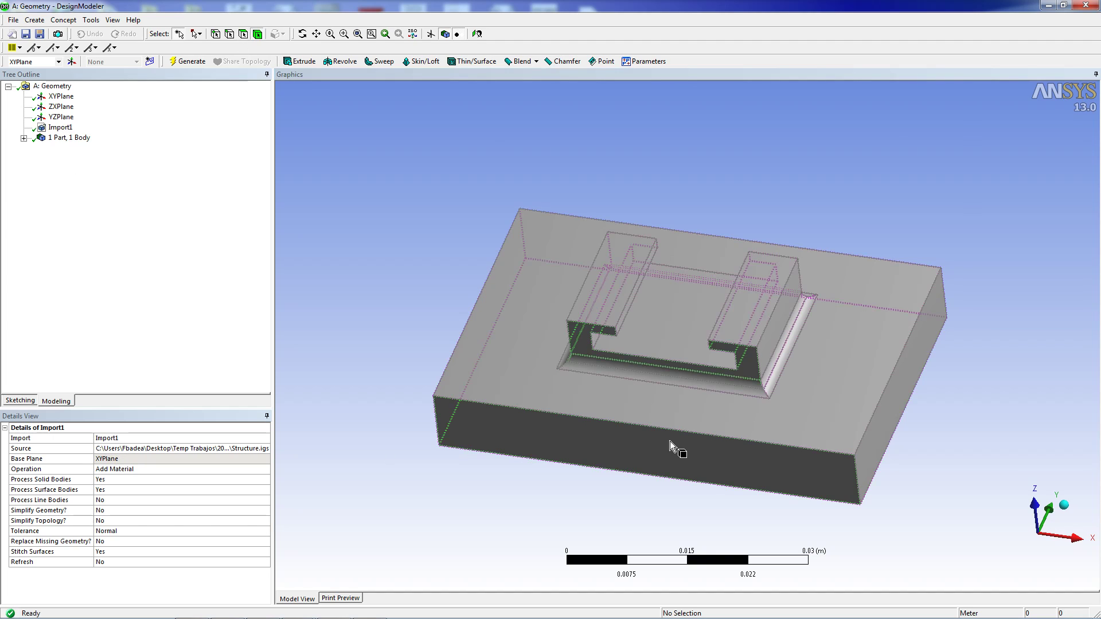
Step: Select the imported structure to confirm one solid body with 27 faces, then bring up Opera
{"action": "left_click", "coordinate": [674, 449]}
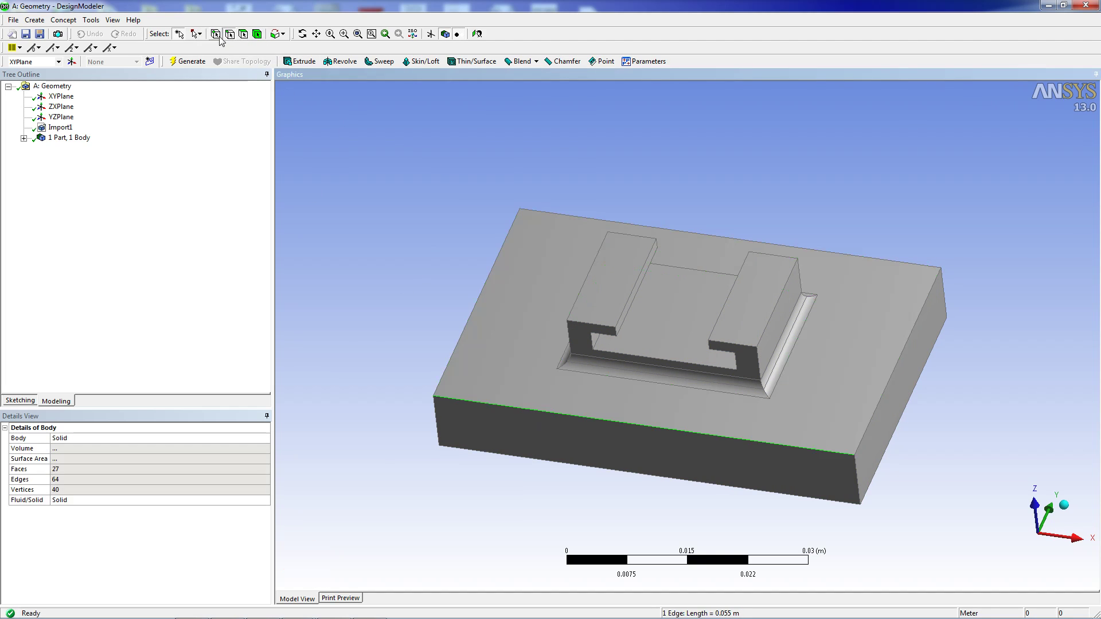
{"action": "left_click", "coordinate": [432, 397]}
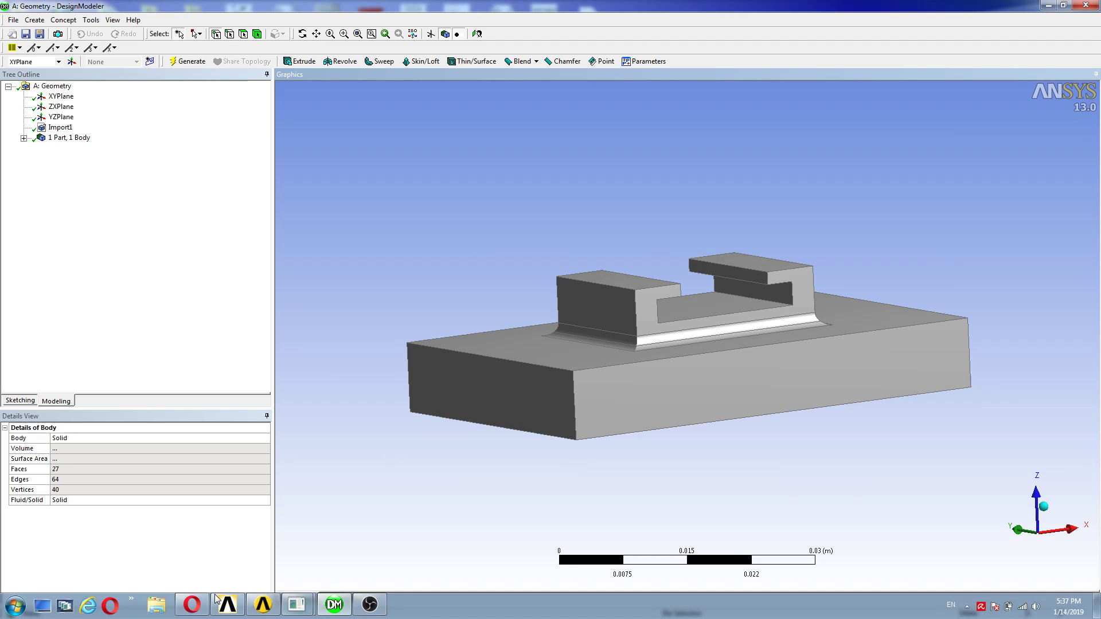
{"action": "mouse_move", "coordinate": [191, 604]}
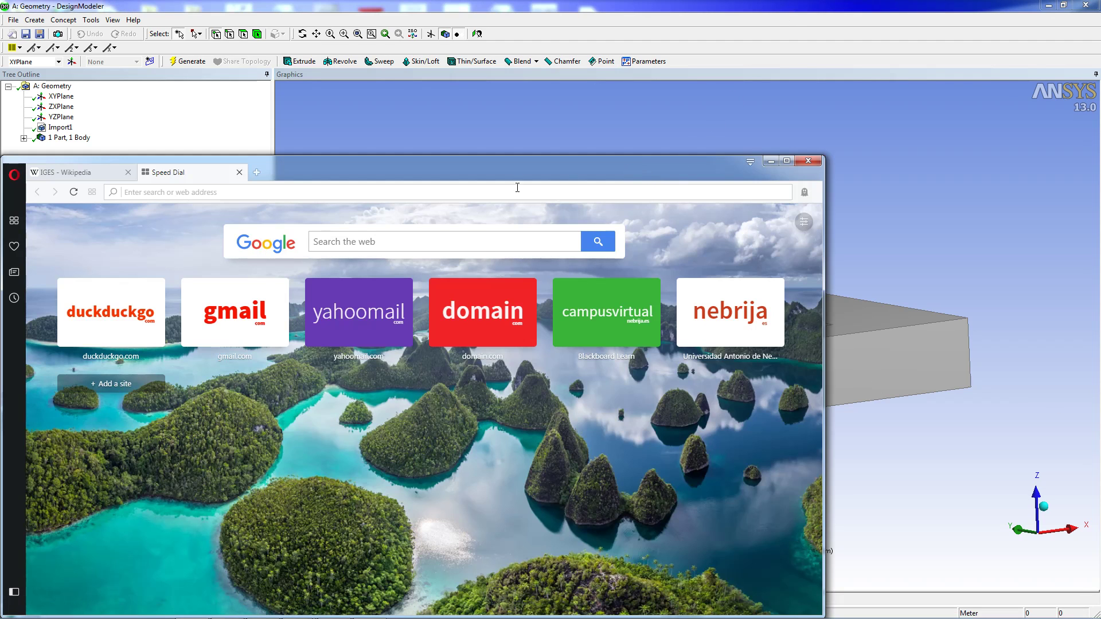
Step: Show the IGES - Wikipedia article with the Opera window maximized
{"action": "left_click", "coordinate": [70, 172]}
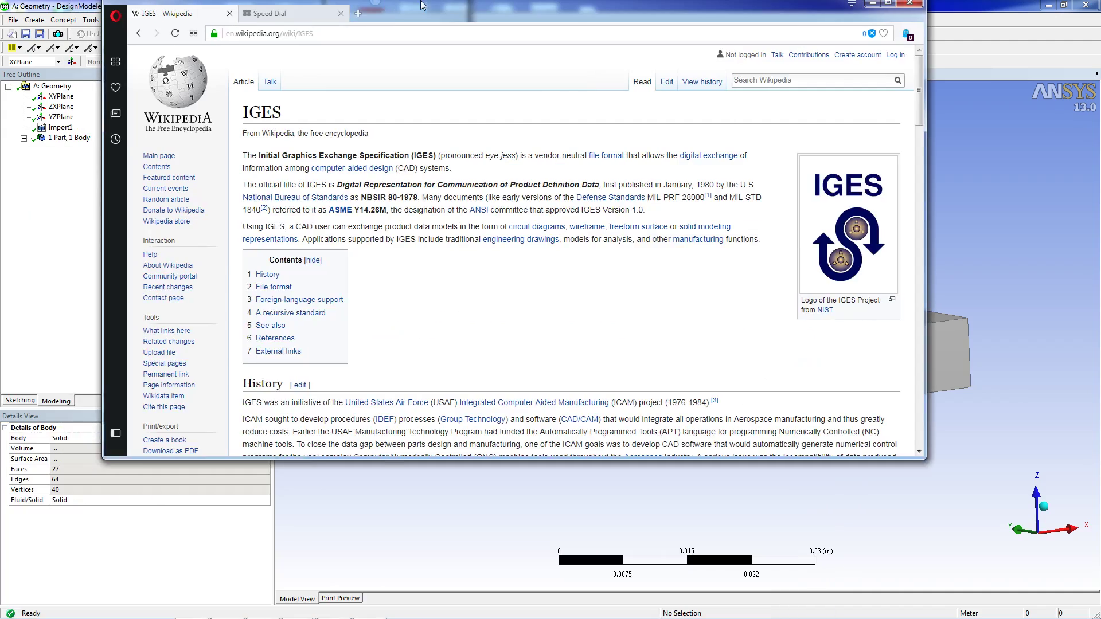
{"action": "left_click", "coordinate": [1044, 4]}
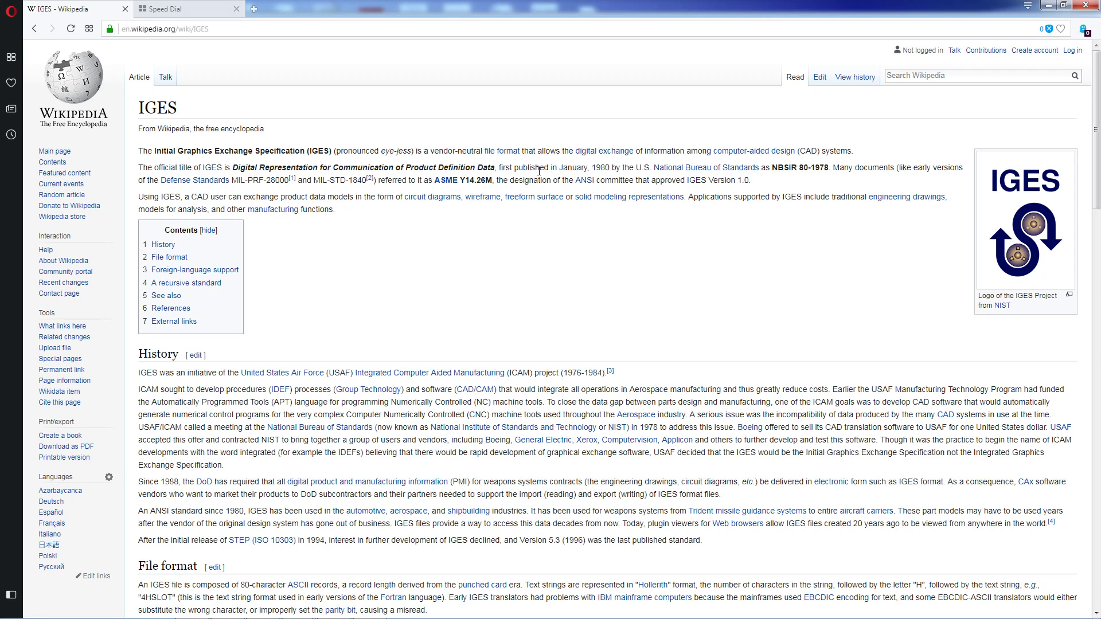
{"action": "mouse_move", "coordinate": [855, 301]}
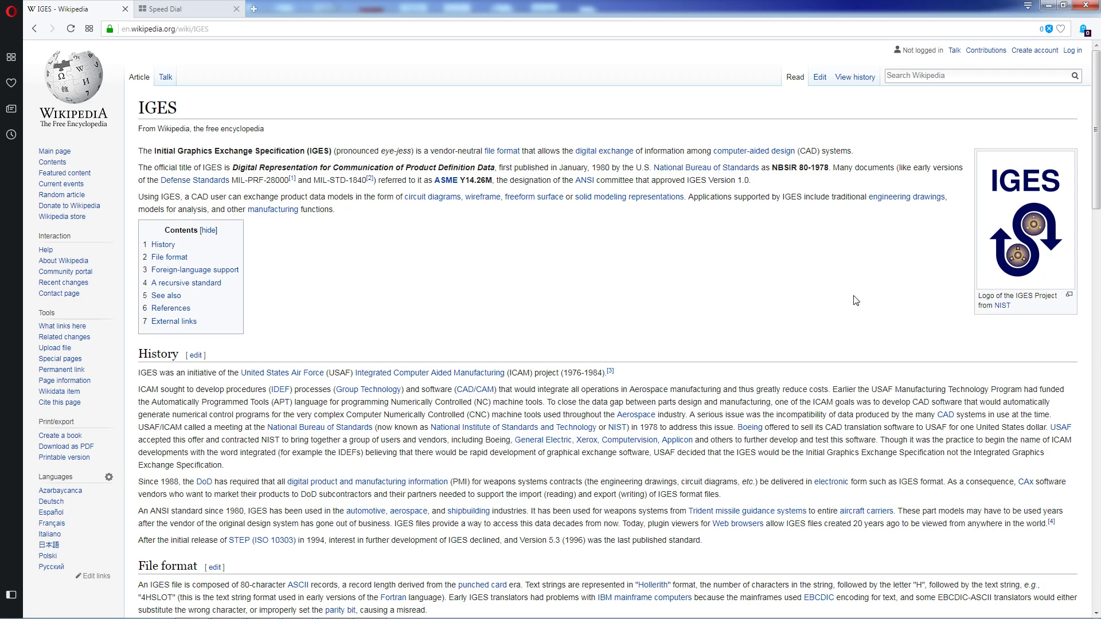
{"action": "mouse_move", "coordinate": [1007, 7]}
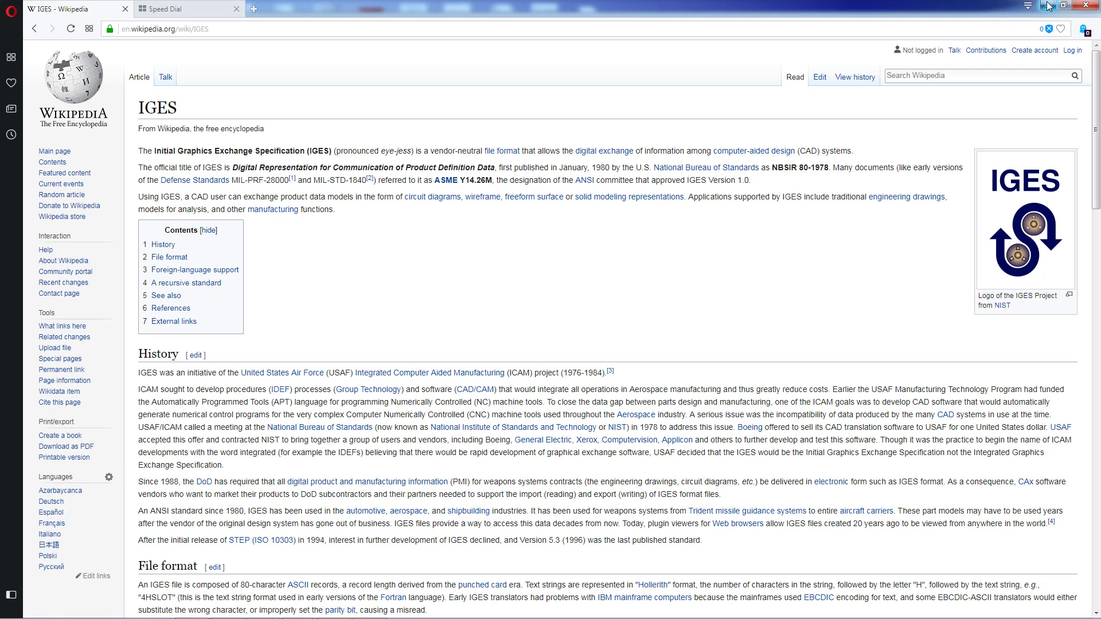
{"action": "mouse_move", "coordinate": [1047, 6]}
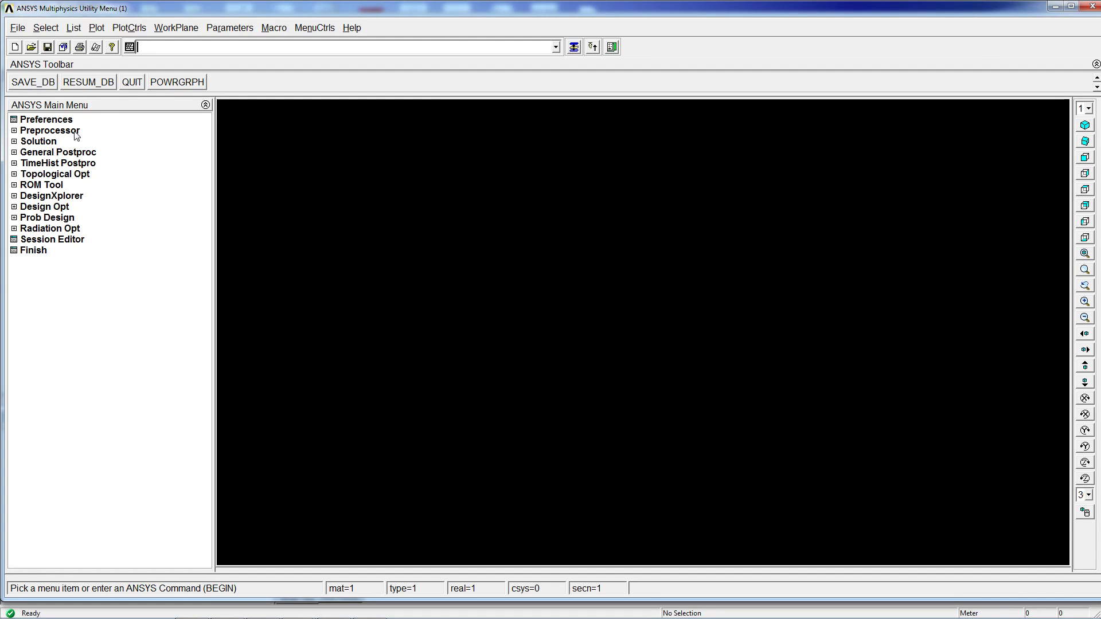
{"action": "mouse_move", "coordinate": [19, 29]}
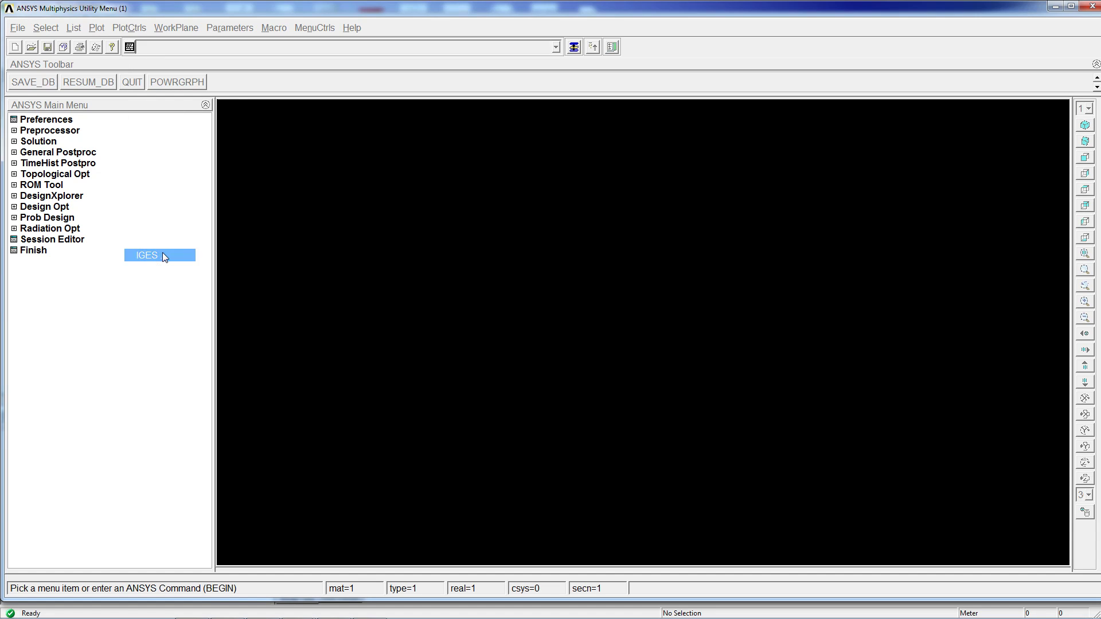
Step: Start an IGES import with SMALL (delete small areas) unchecked and confirm the options
{"action": "left_click", "coordinate": [147, 254]}
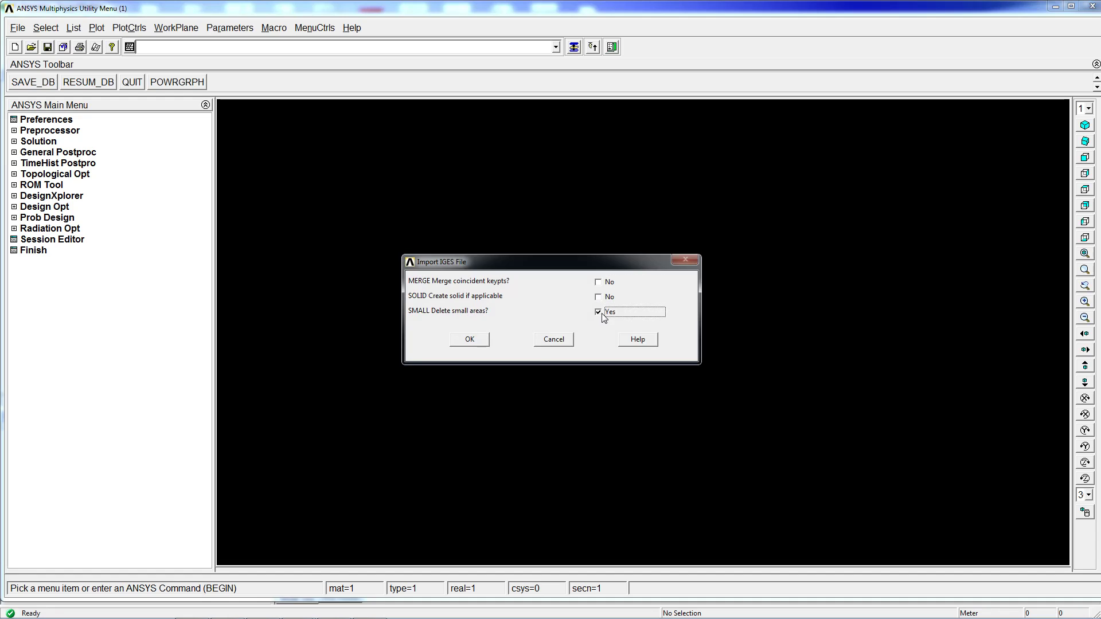
{"action": "left_click", "coordinate": [629, 311]}
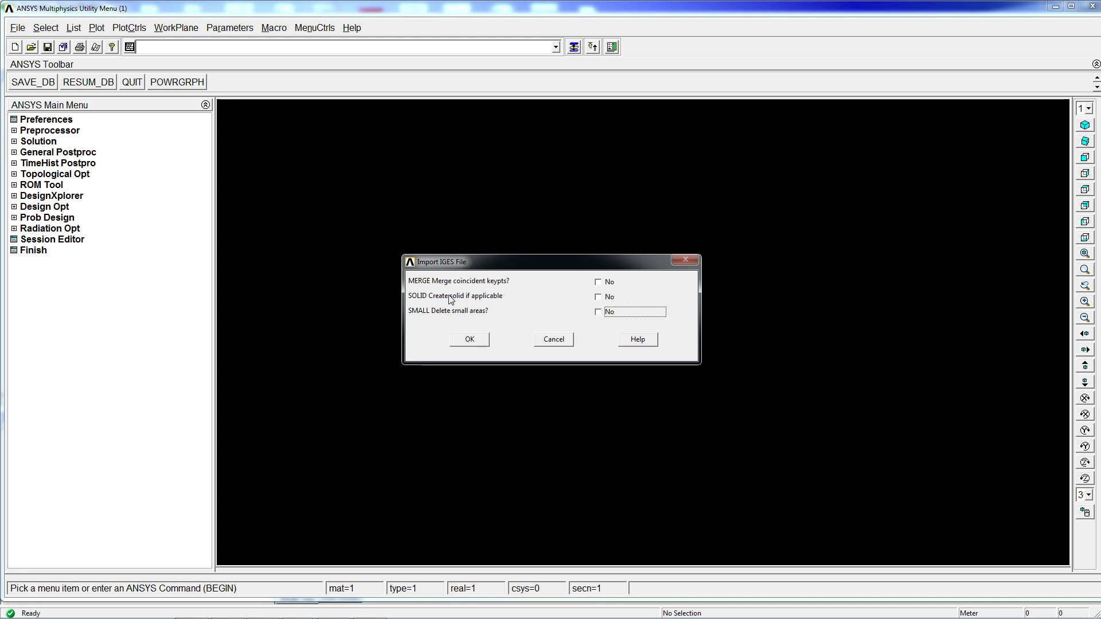
{"action": "left_click", "coordinate": [467, 339]}
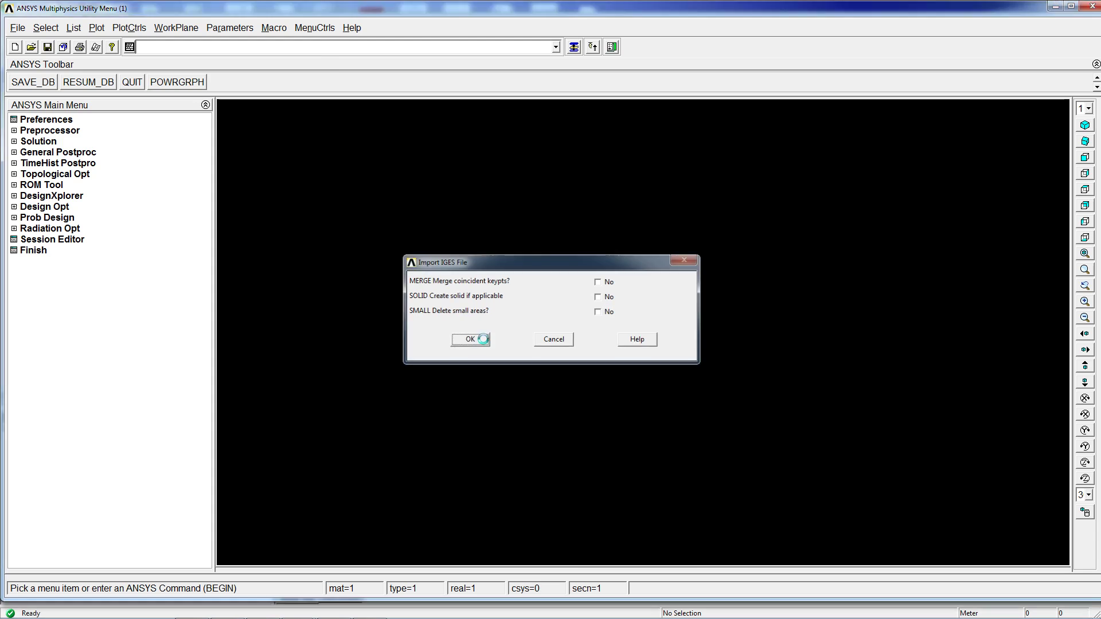
{"action": "left_click", "coordinate": [470, 339]}
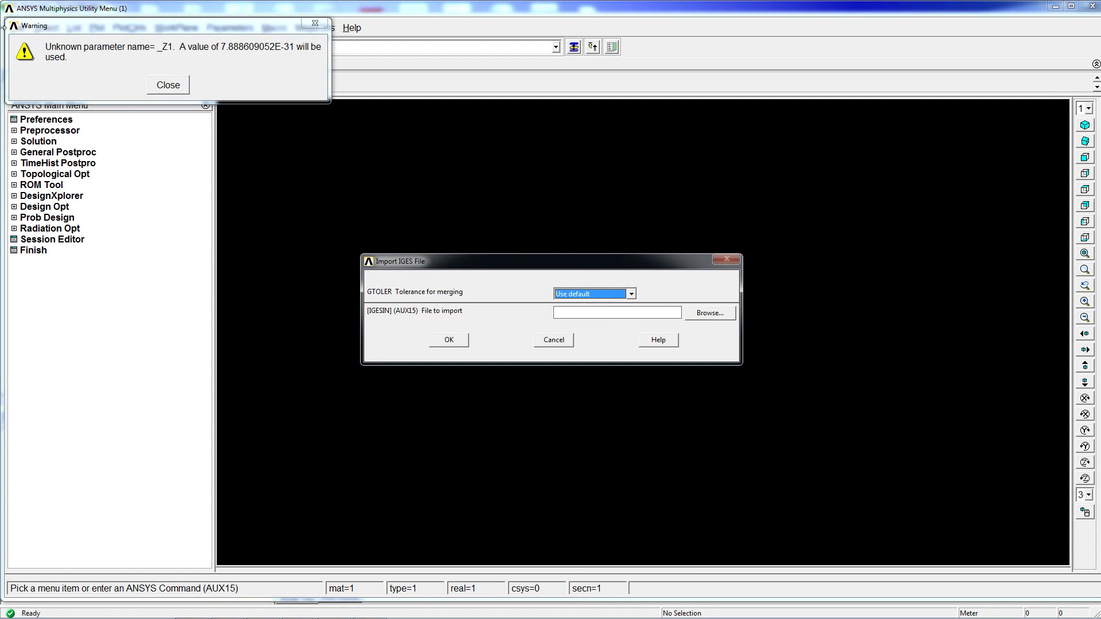
{"action": "mouse_move", "coordinate": [213, 73]}
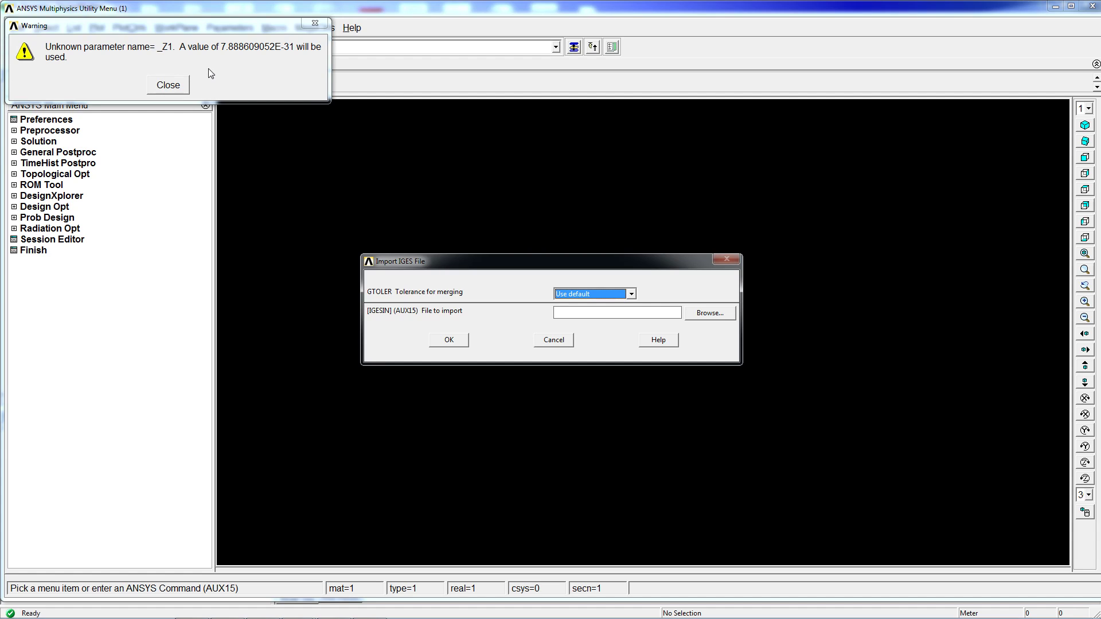
{"action": "mouse_move", "coordinate": [90, 6]}
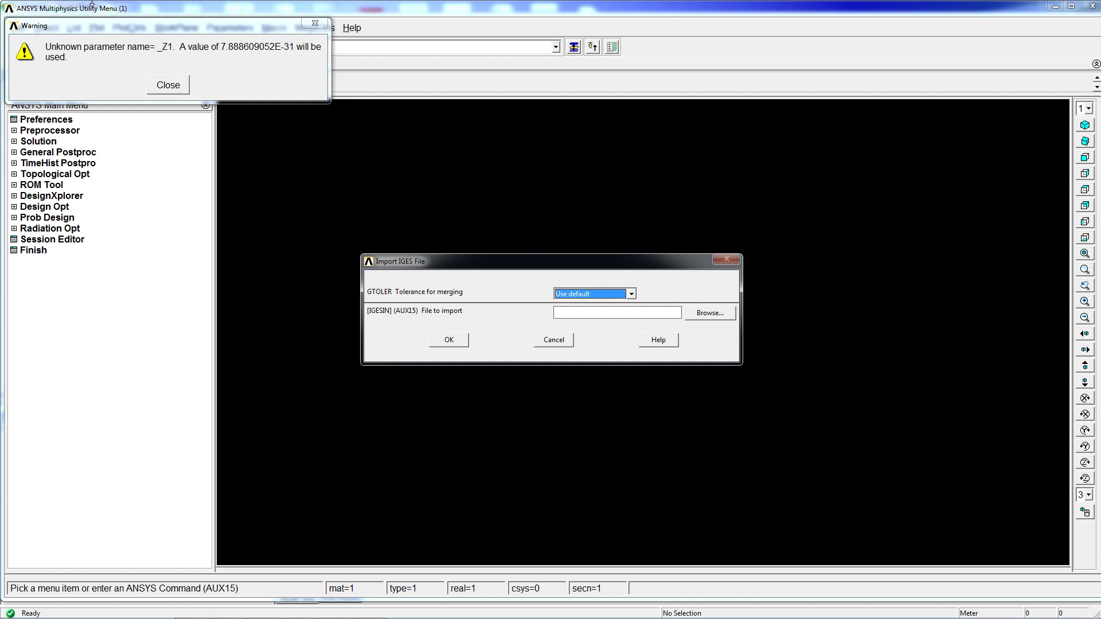
{"action": "mouse_move", "coordinate": [163, 62]}
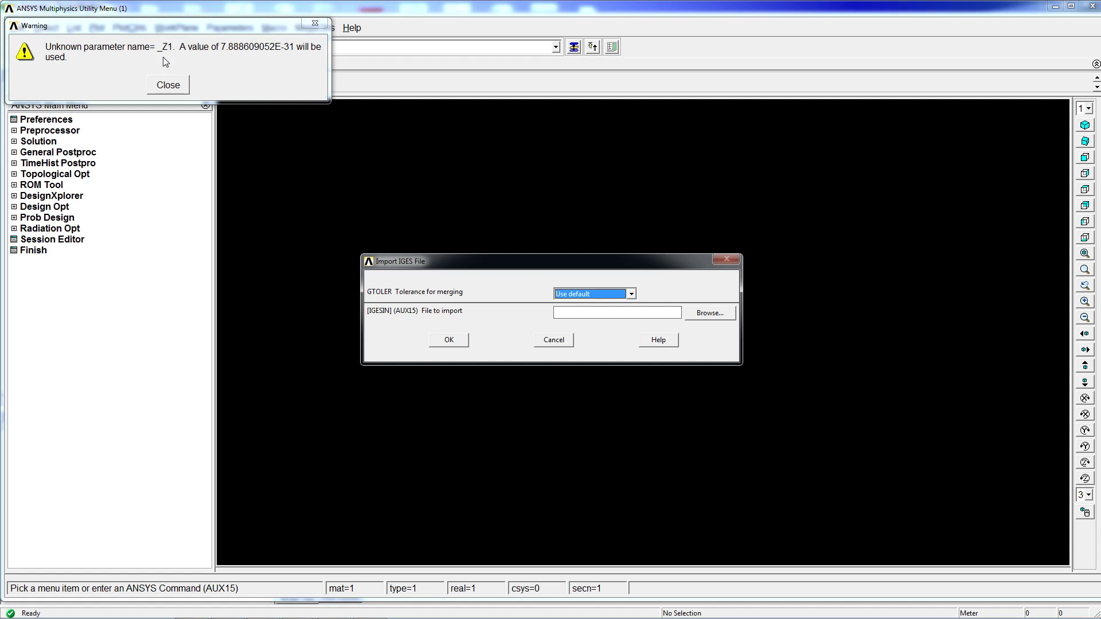
{"action": "mouse_move", "coordinate": [223, 92]}
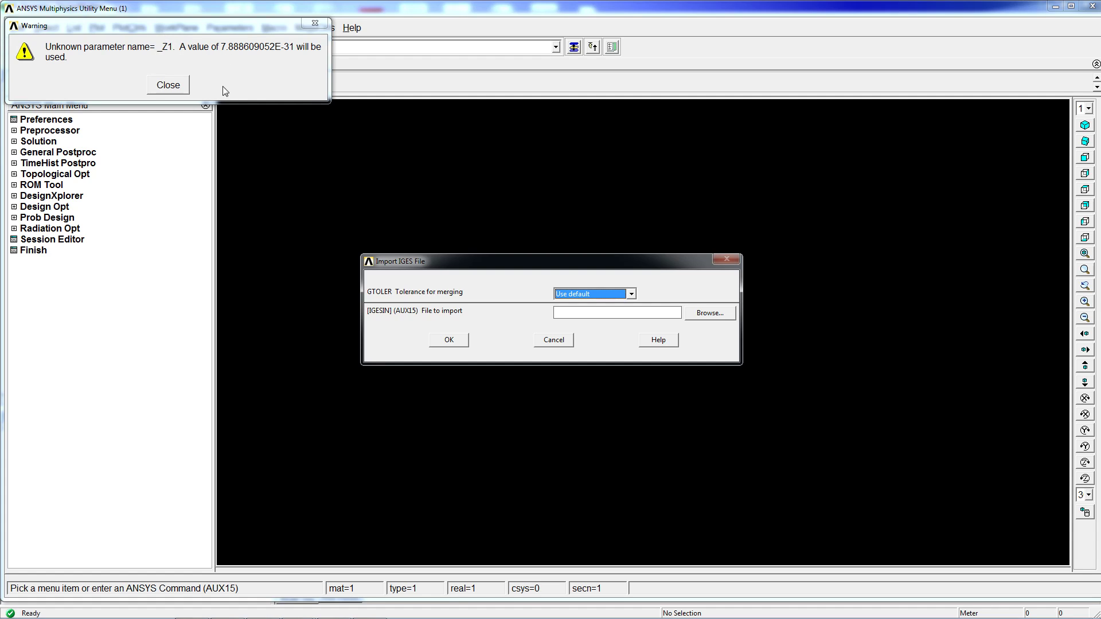
{"action": "left_click", "coordinate": [629, 293]}
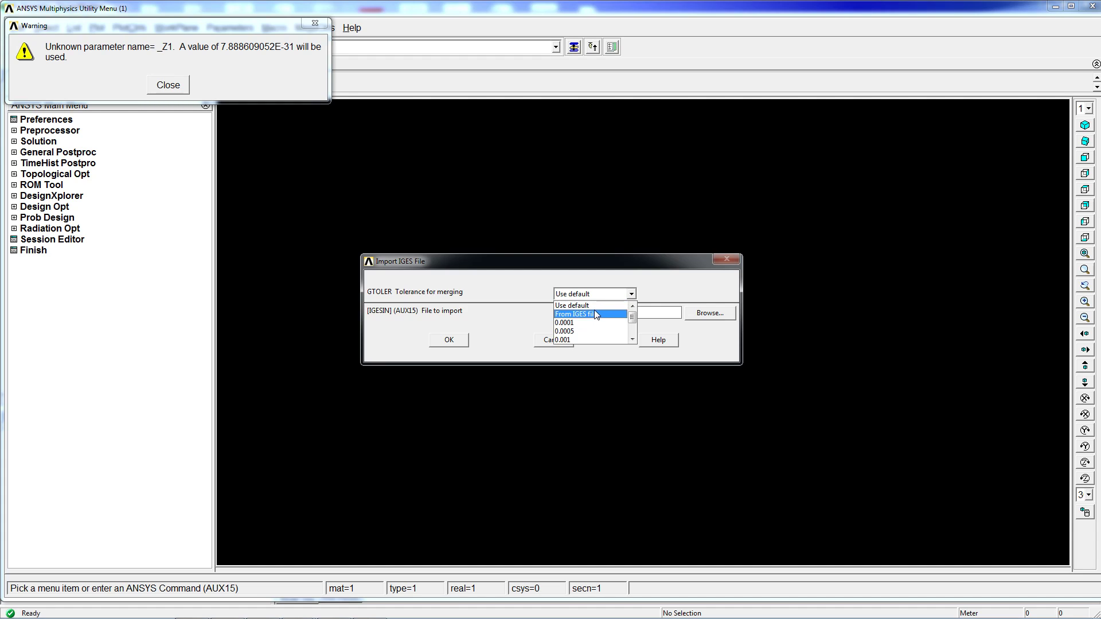
{"action": "left_click", "coordinate": [573, 305]}
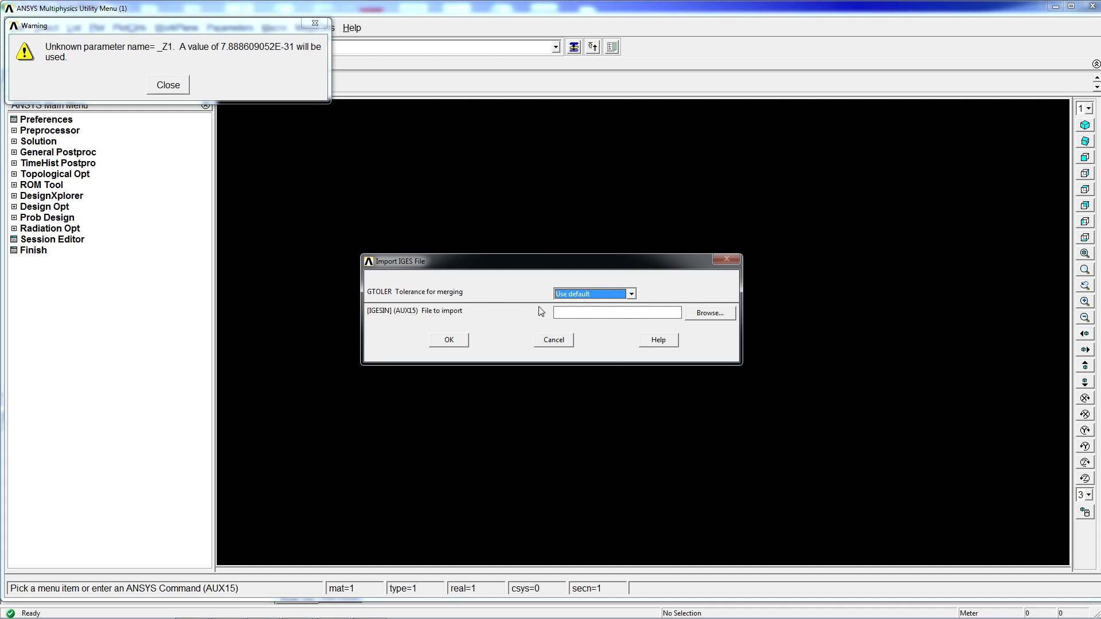
{"action": "type", "text": "struct"}
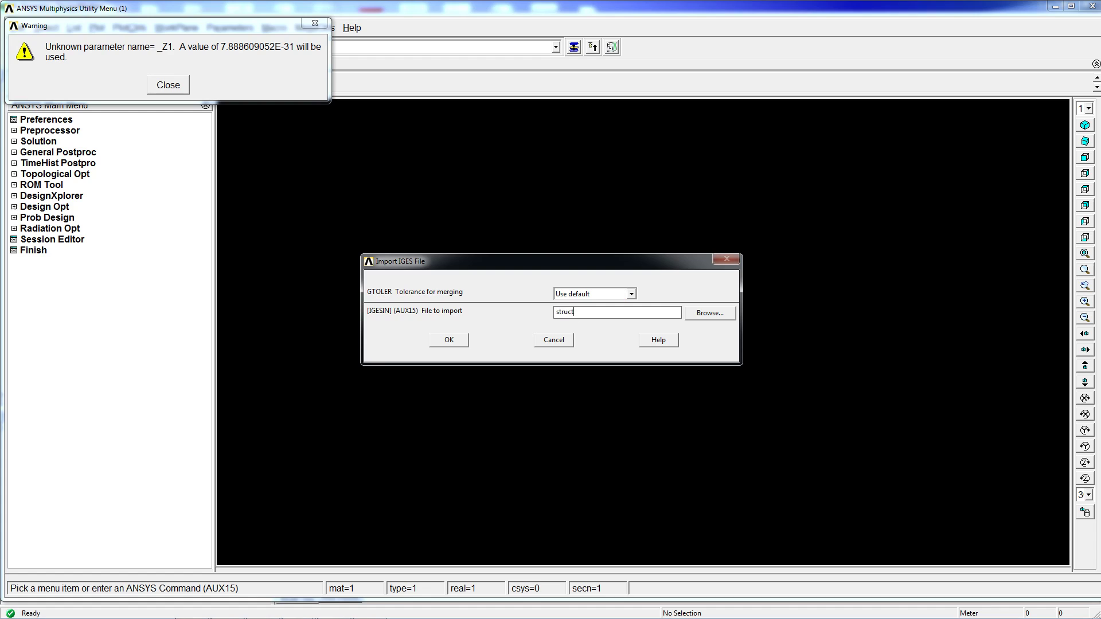
{"action": "type", "text": "ure.igs"}
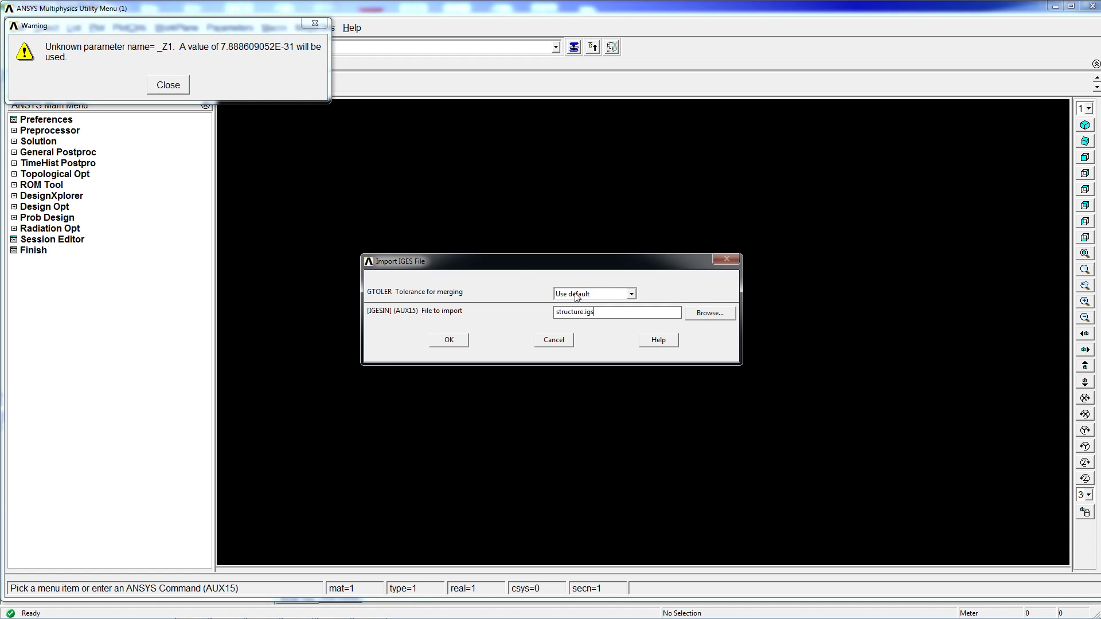
{"action": "left_click", "coordinate": [447, 339]}
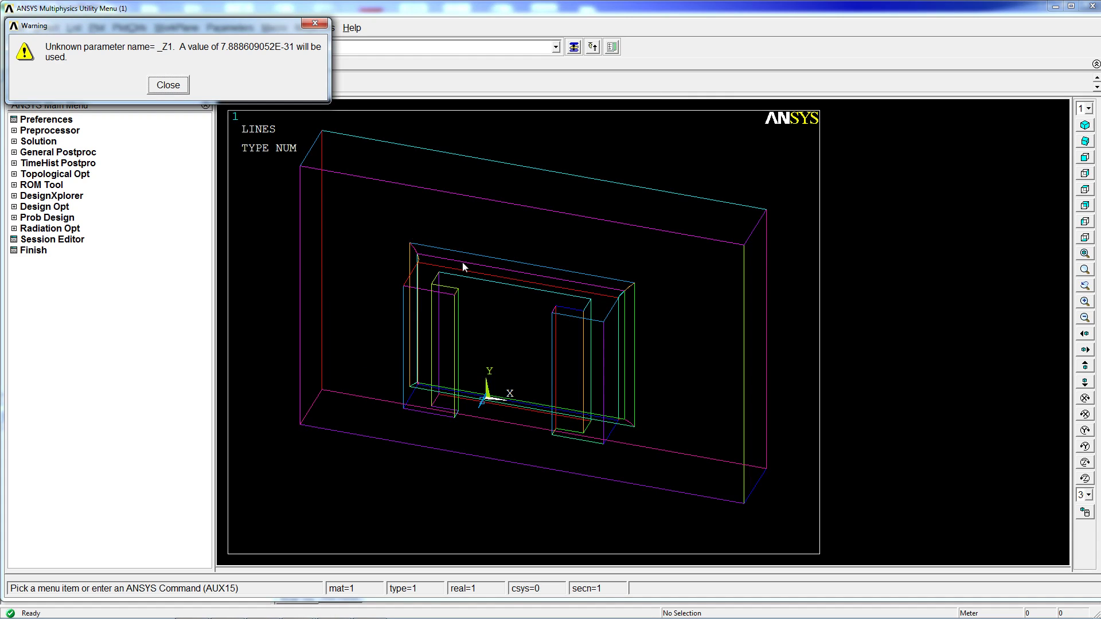
{"action": "left_click", "coordinate": [168, 85]}
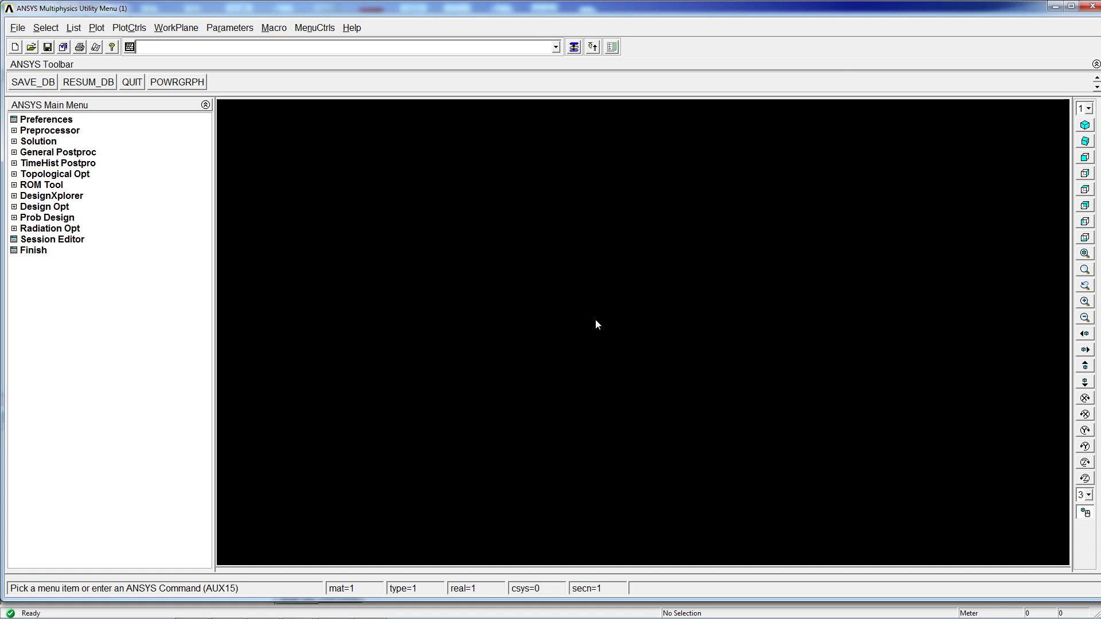
Step: Plot all lines of the imported structure with the LPLOT command
{"action": "type", "text": "lp"}
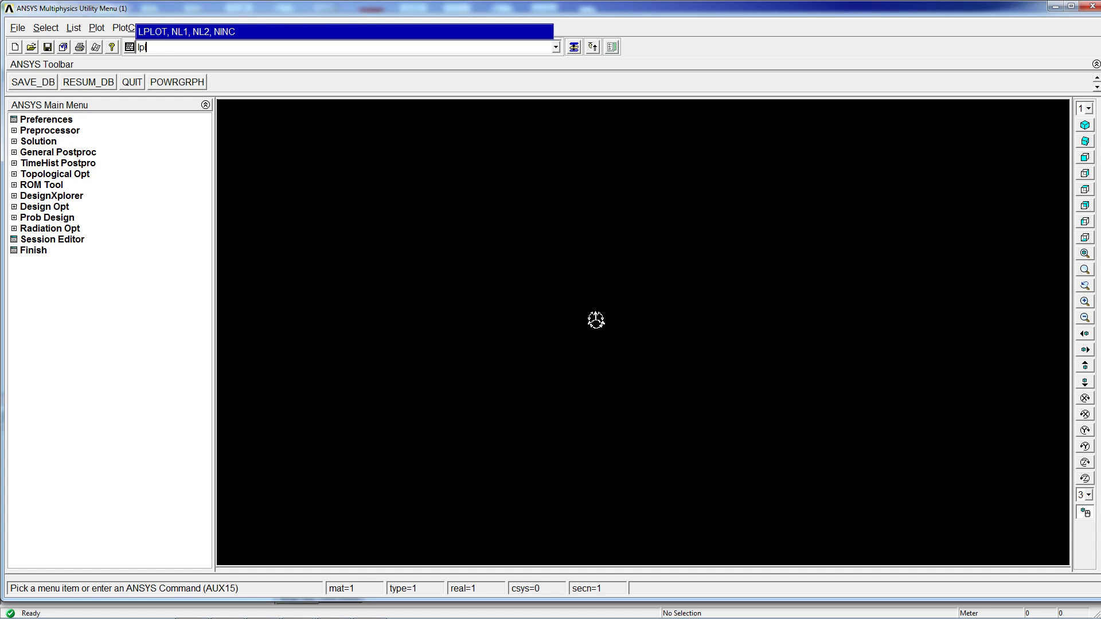
{"action": "key", "text": "Return"}
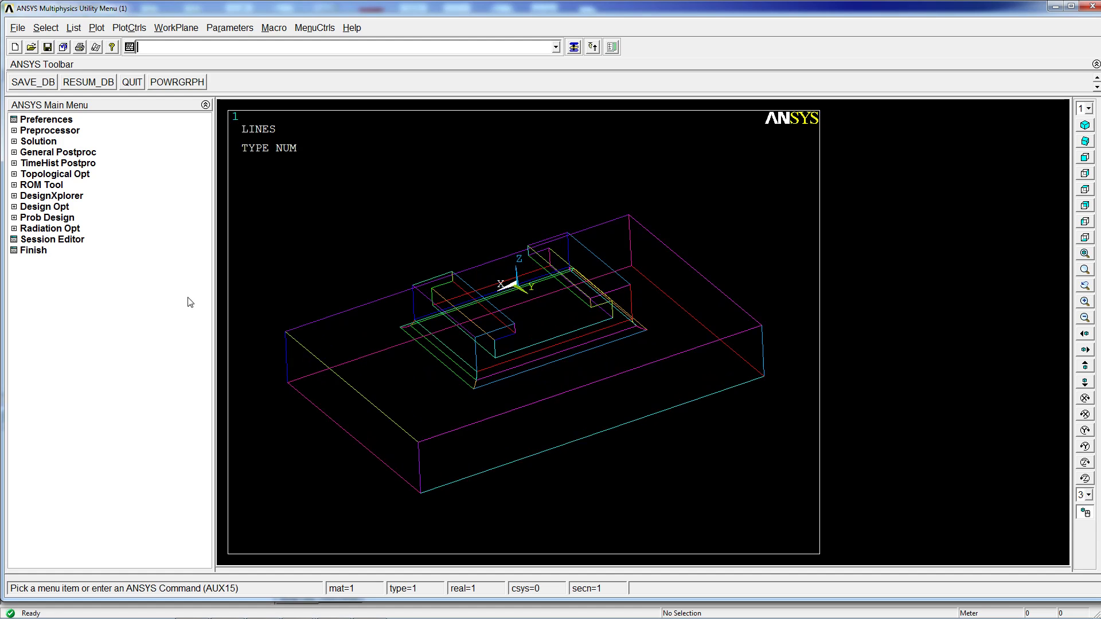
{"action": "left_click", "coordinate": [17, 27]}
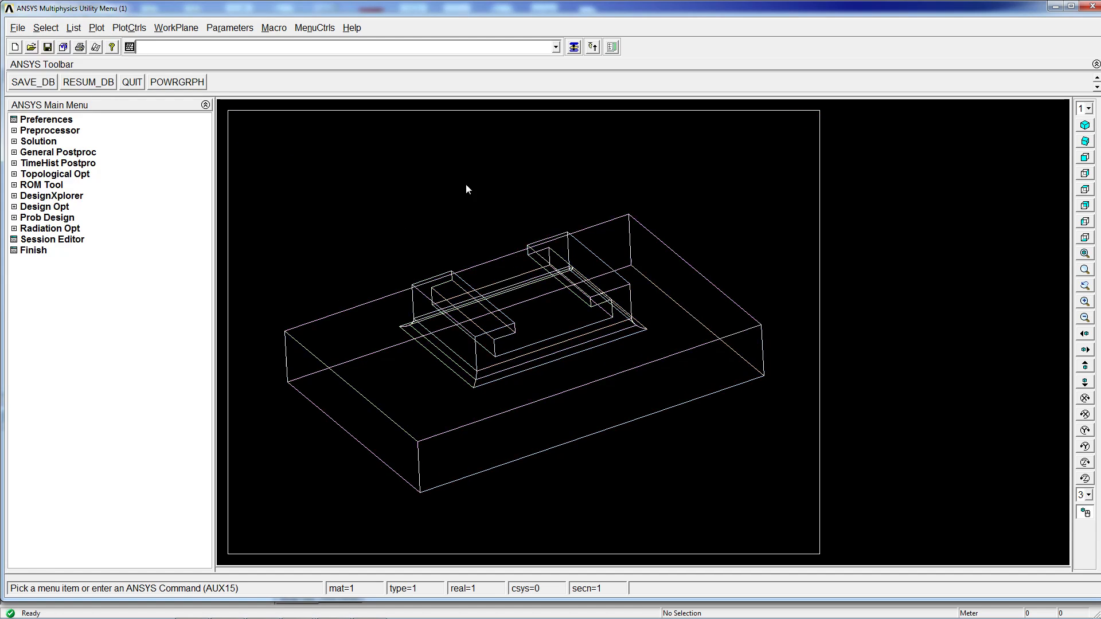
{"action": "left_click", "coordinate": [17, 28]}
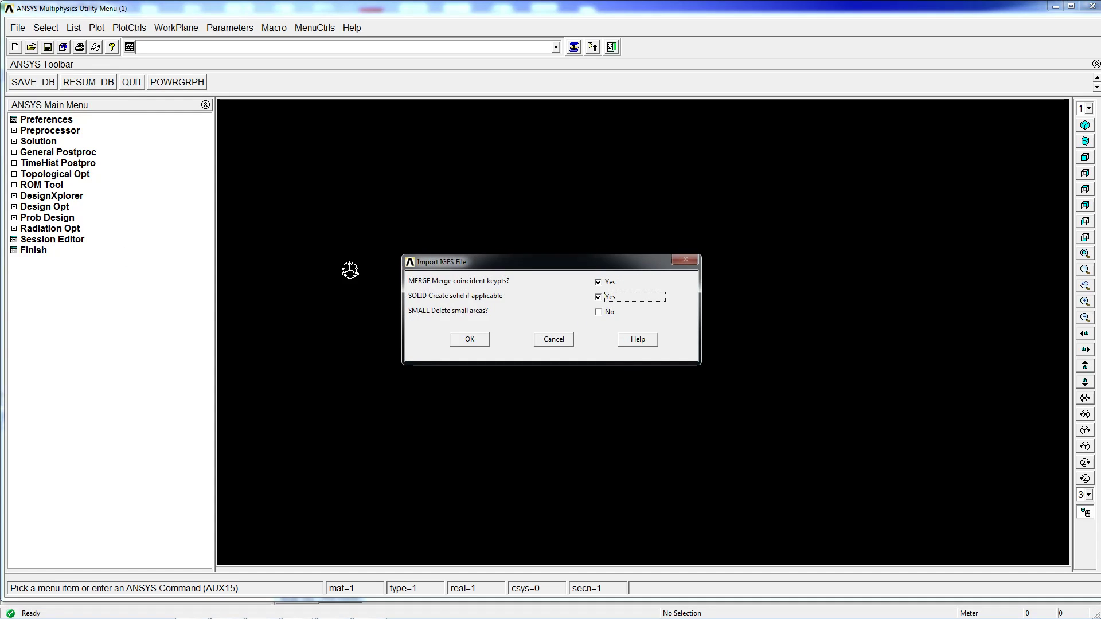
Step: Re-import structure.igs with GTOLER 'From IGES file' and dismiss the volume-suppression warning
{"action": "left_click", "coordinate": [469, 339]}
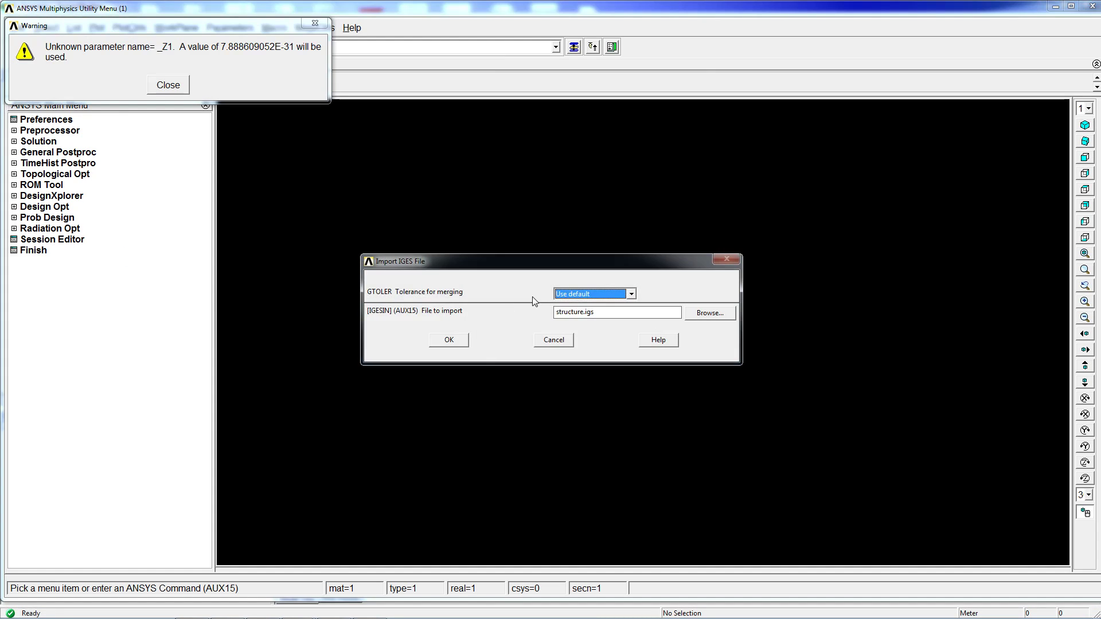
{"action": "left_click", "coordinate": [629, 293]}
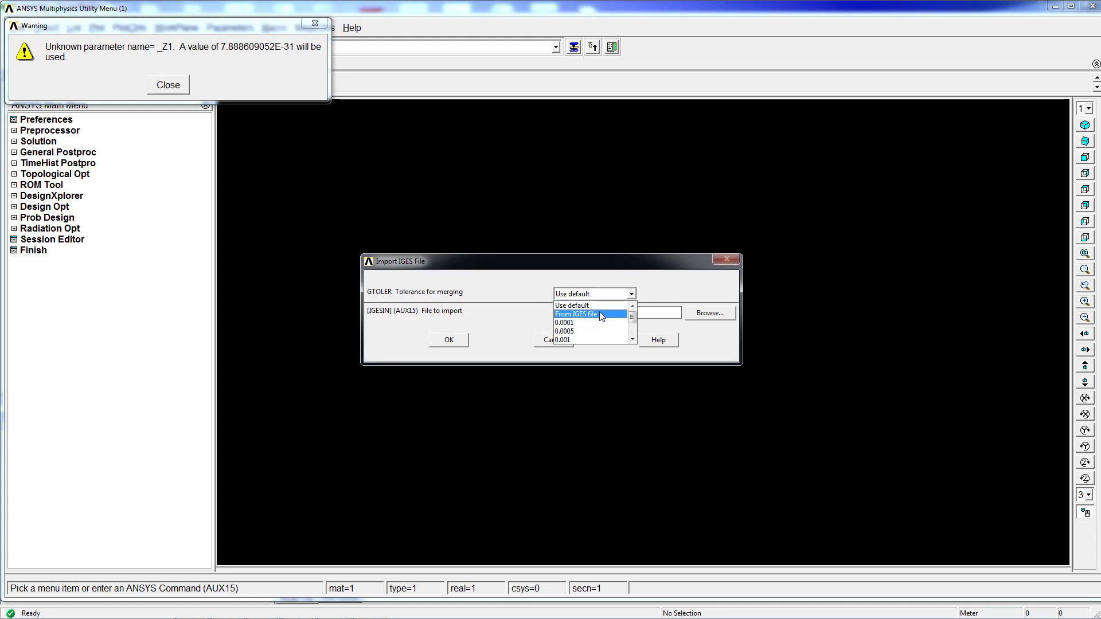
{"action": "left_click", "coordinate": [577, 313]}
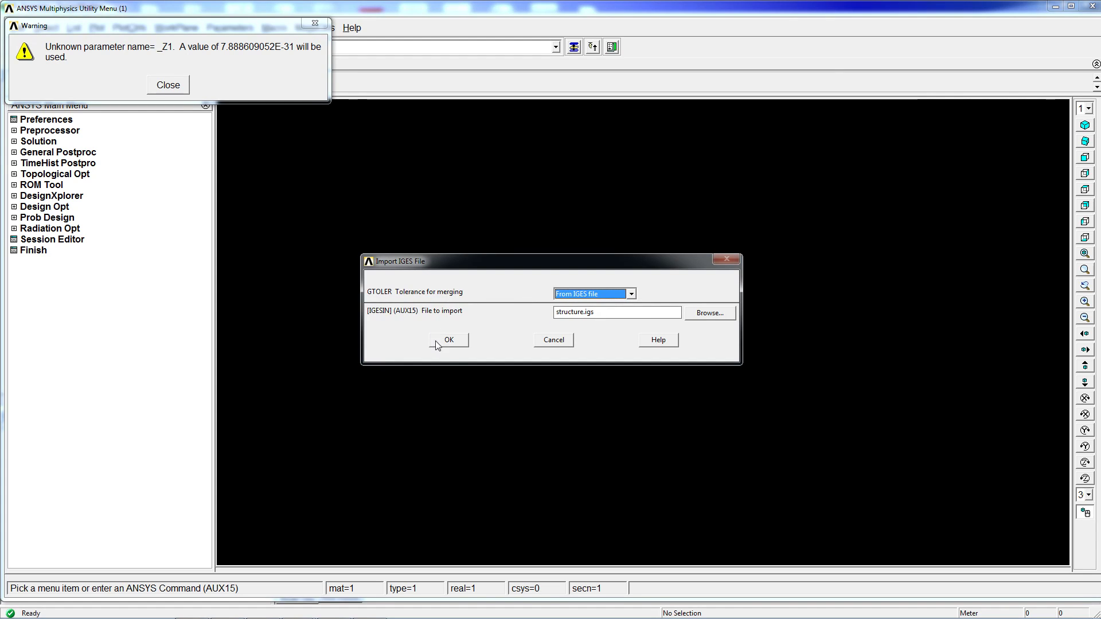
{"action": "left_click", "coordinate": [449, 339]}
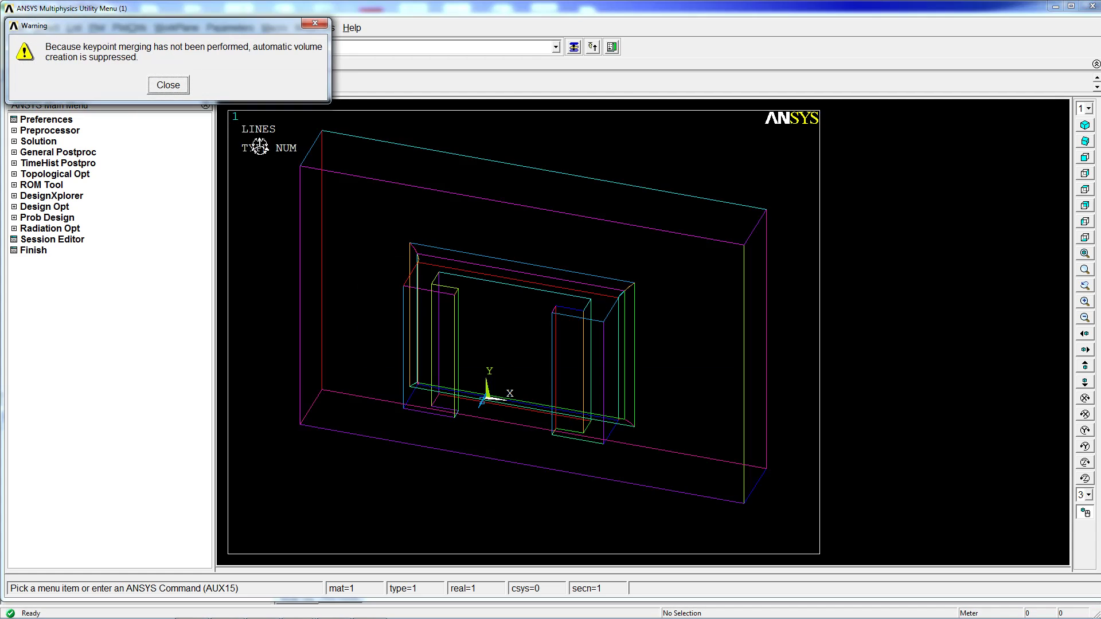
{"action": "mouse_move", "coordinate": [568, 365]}
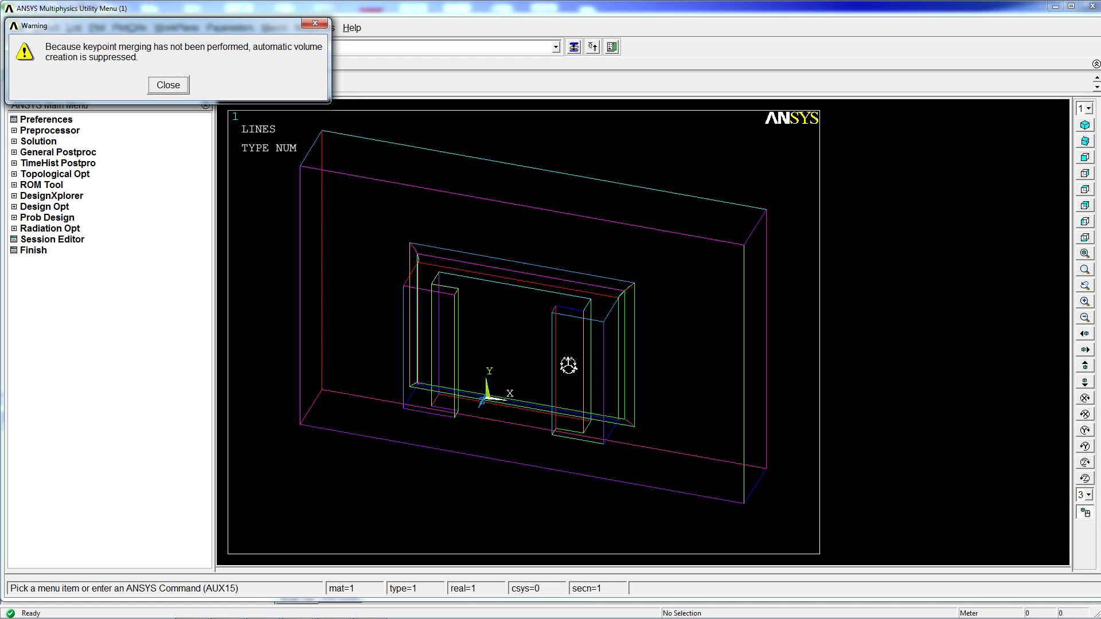
{"action": "left_click", "coordinate": [168, 85]}
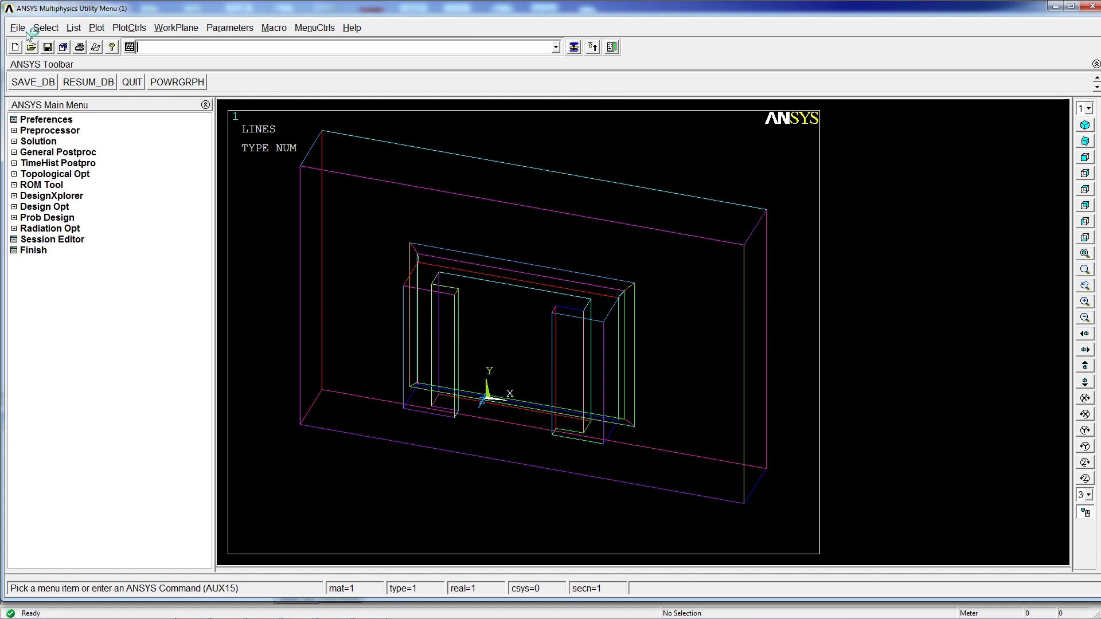
{"action": "left_click", "coordinate": [16, 27]}
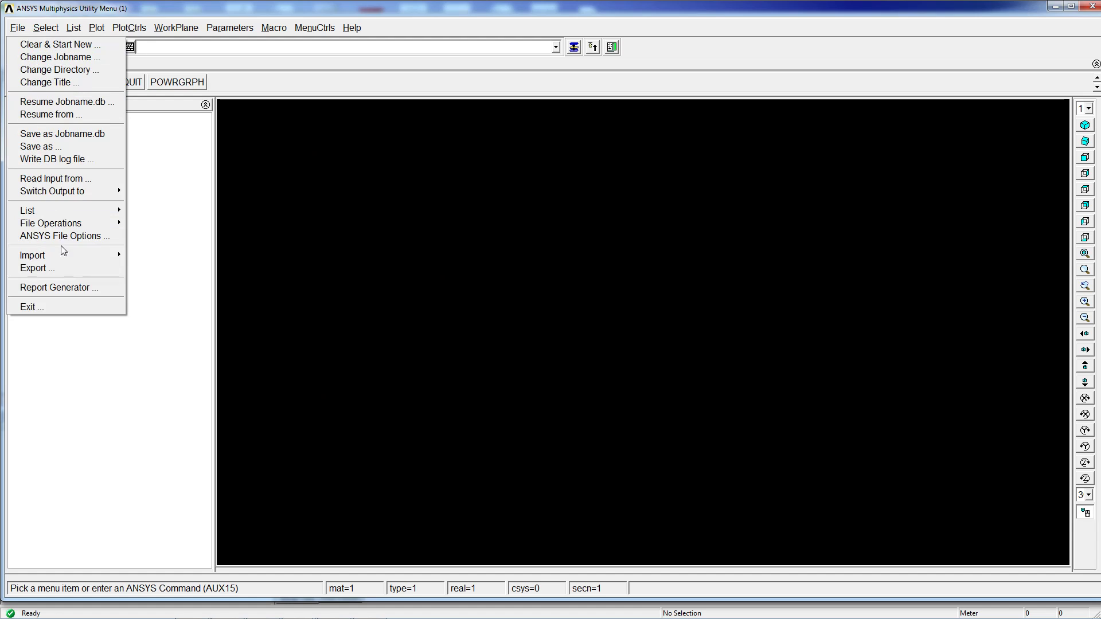
Step: Re-import structure.igs with GTOLER 0.1 and dismiss the volume-suppression warning
{"action": "left_click", "coordinate": [32, 255]}
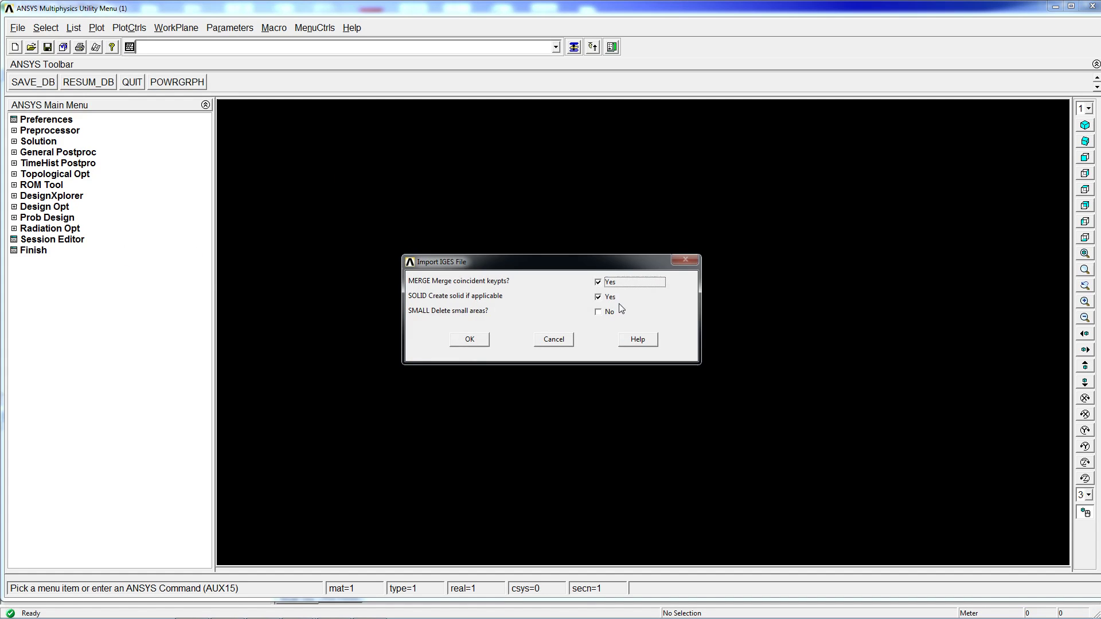
{"action": "left_click", "coordinate": [469, 339]}
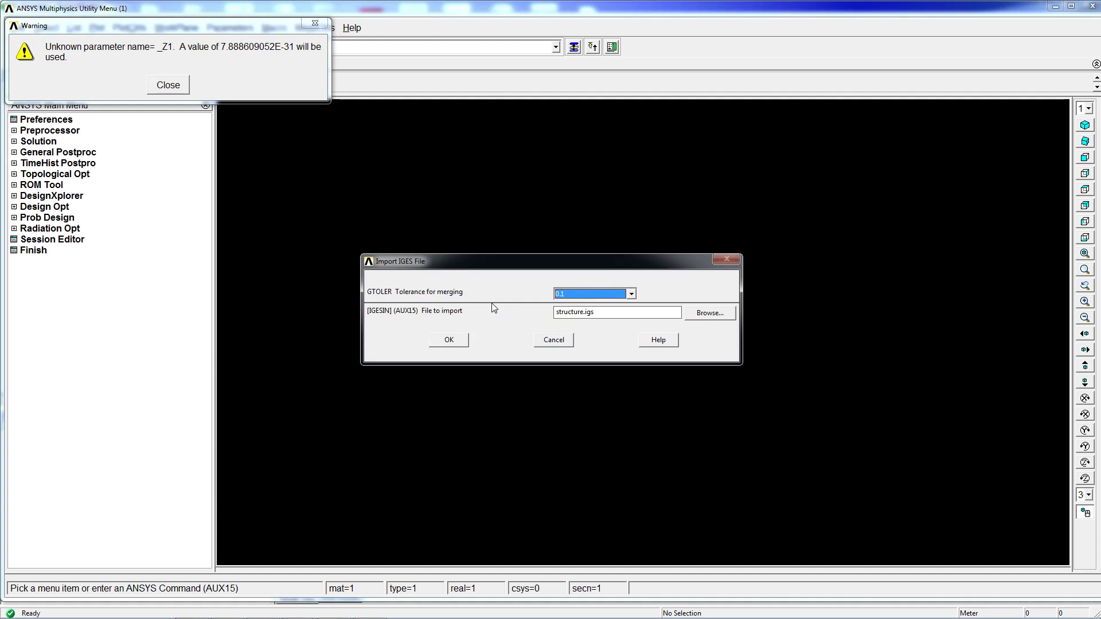
{"action": "mouse_move", "coordinate": [468, 344]}
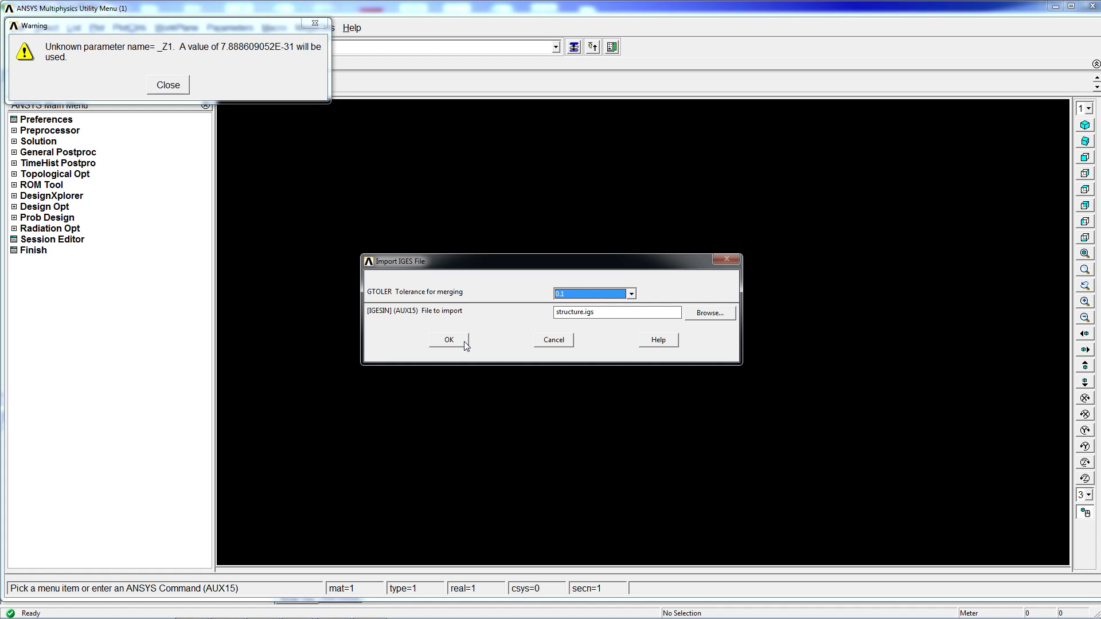
{"action": "left_click", "coordinate": [448, 340]}
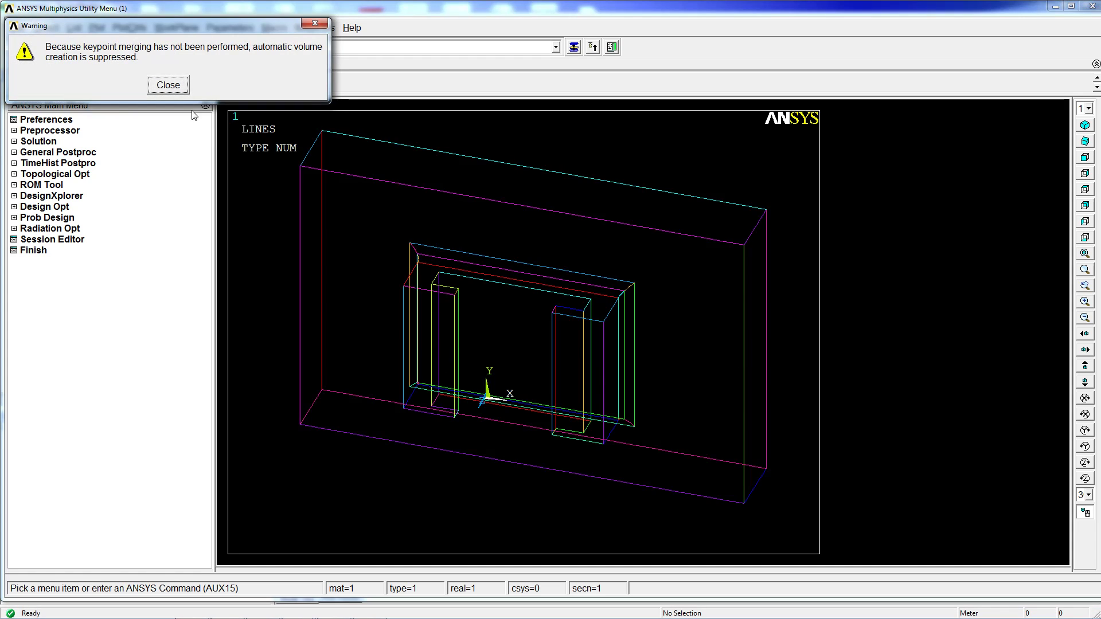
{"action": "left_click", "coordinate": [168, 85]}
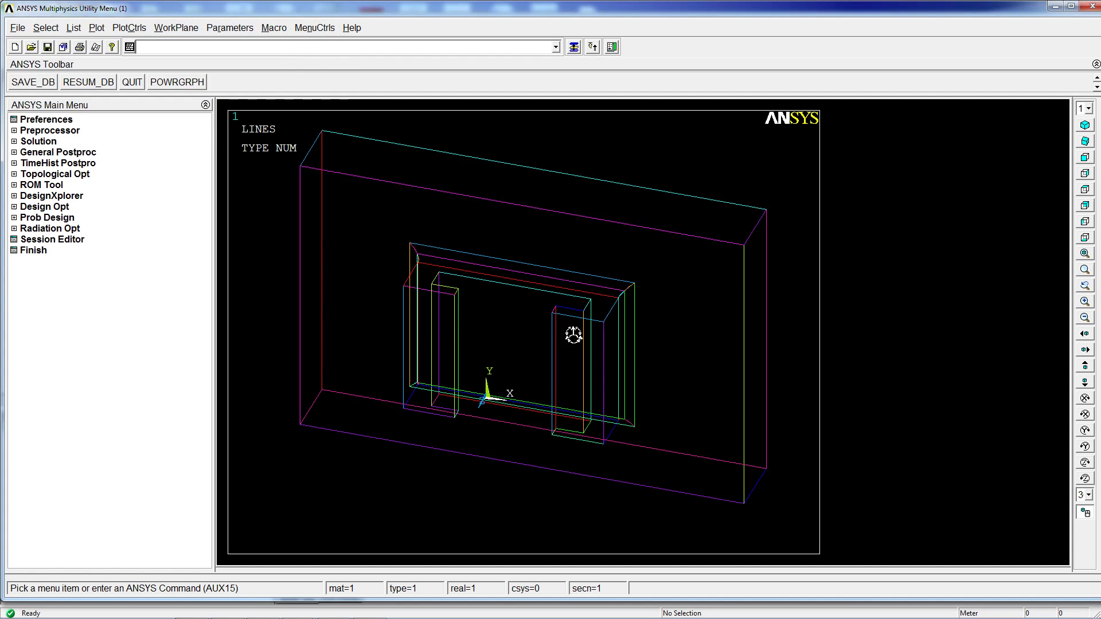
Step: Plot areas with APLOT, seeing only lines, then resume the saved database
{"action": "type", "text": "aplo"}
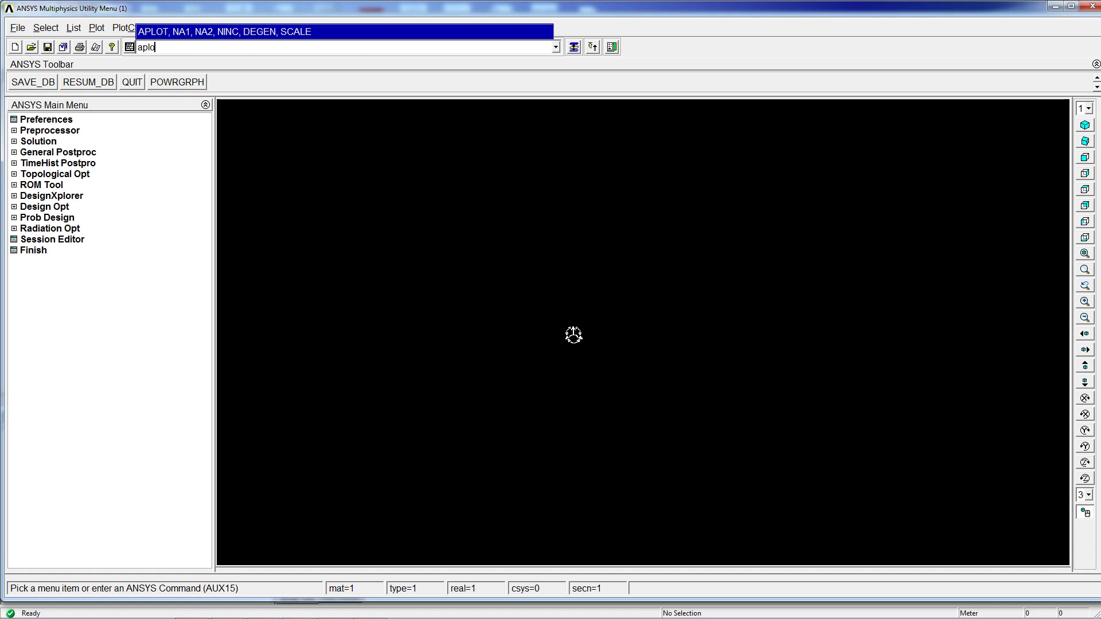
{"action": "key", "text": "Return"}
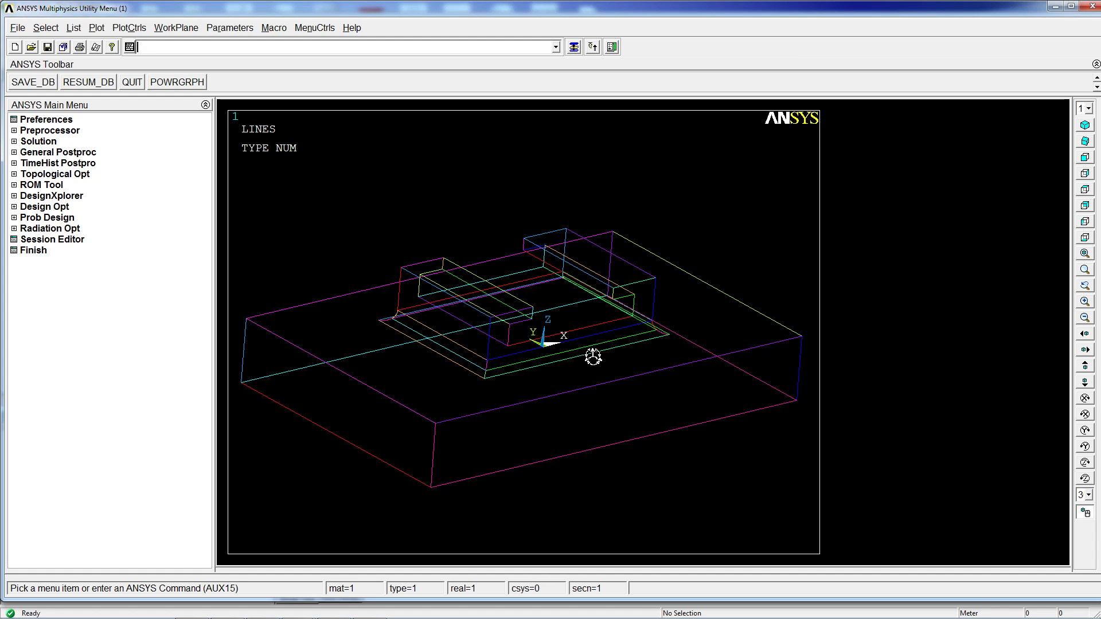
{"action": "mouse_move", "coordinate": [641, 316]}
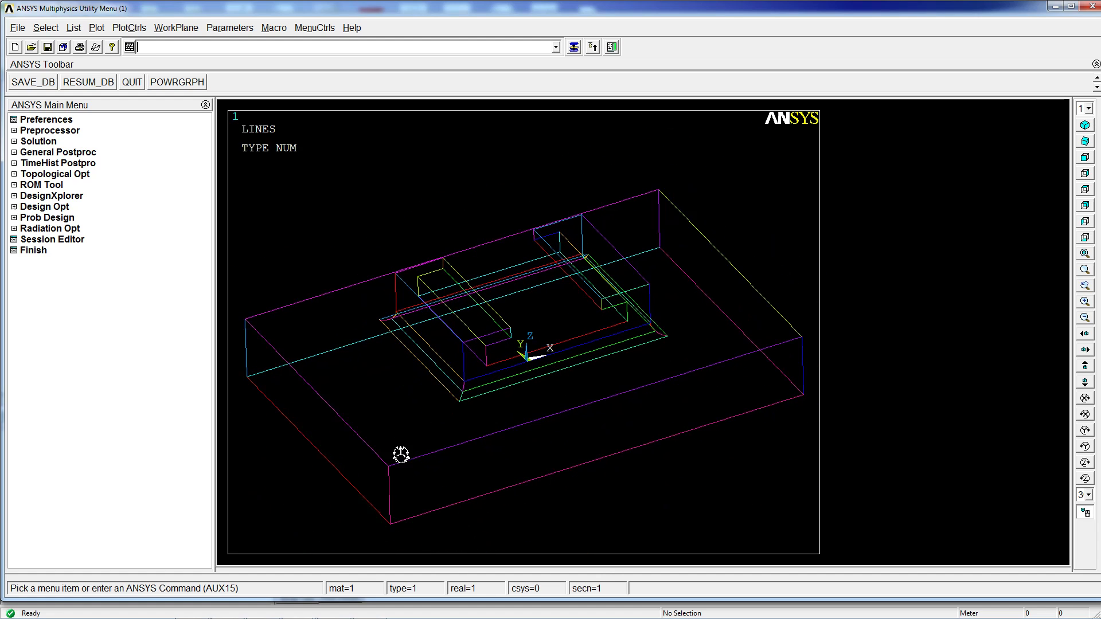
{"action": "mouse_move", "coordinate": [591, 389]}
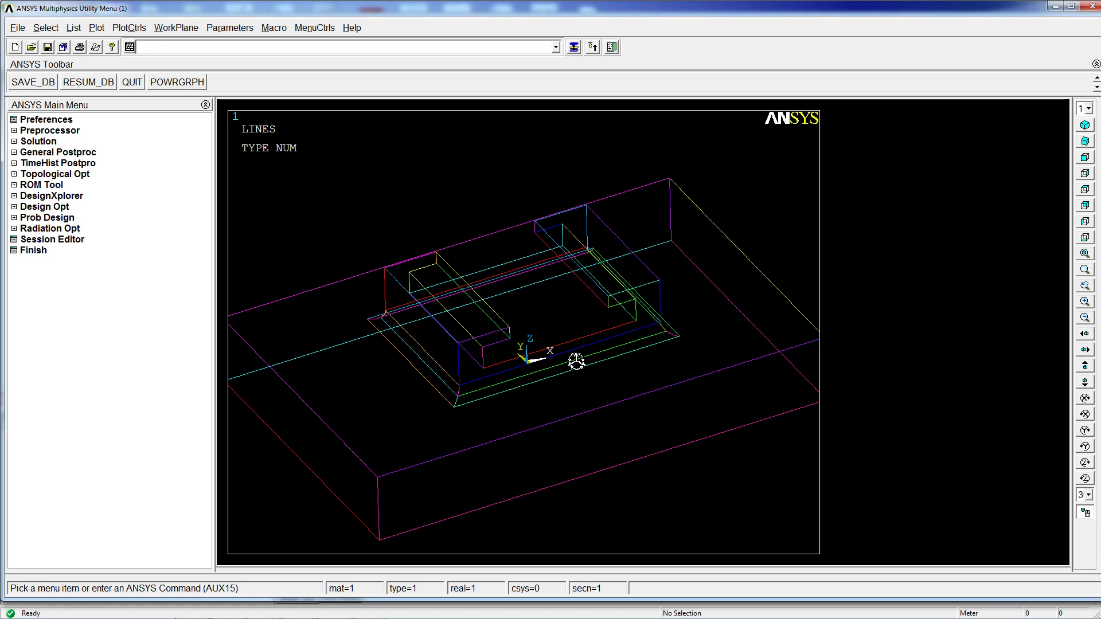
{"action": "mouse_move", "coordinate": [562, 369]}
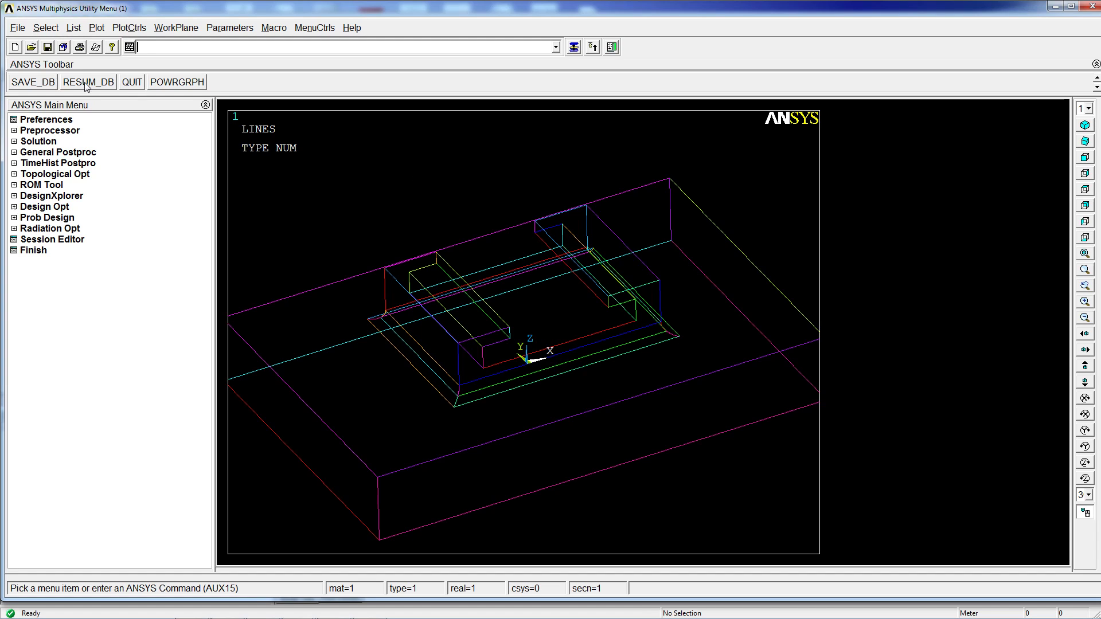
{"action": "left_click", "coordinate": [17, 27]}
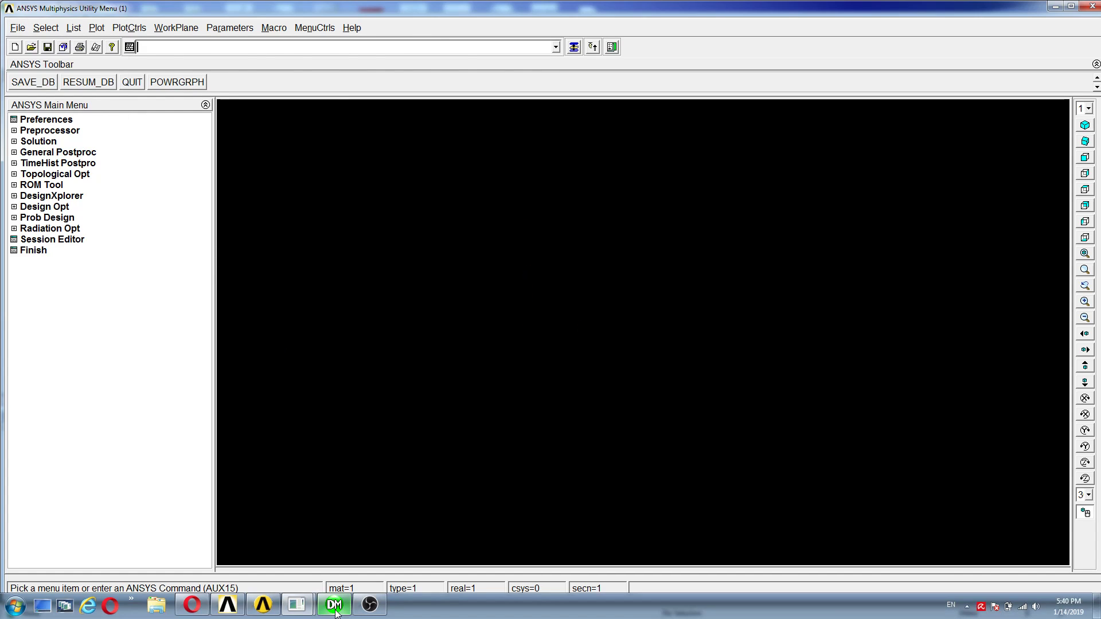
Step: In DesignModeler, add a box primitive and generate it as a 1 m solid cube
{"action": "left_click", "coordinate": [334, 604]}
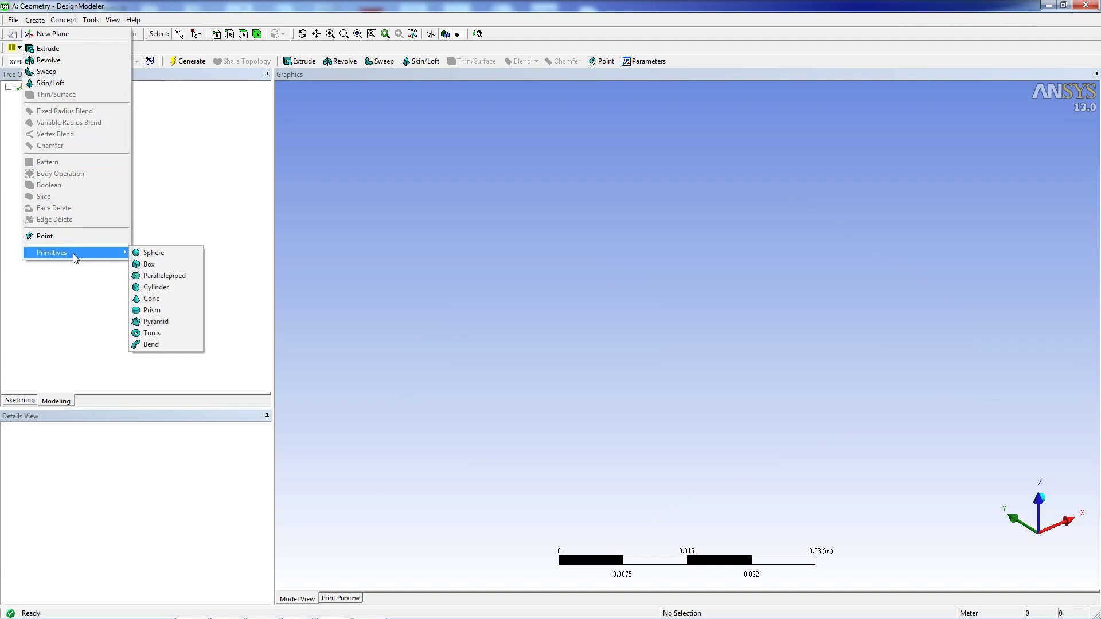
{"action": "left_click", "coordinate": [148, 264]}
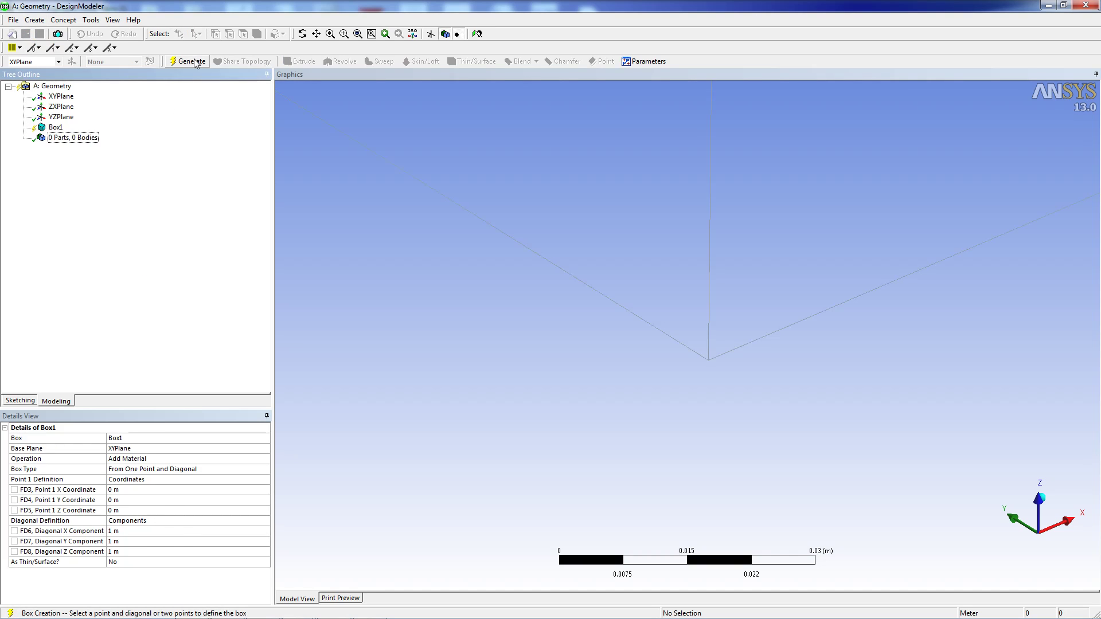
{"action": "left_click", "coordinate": [187, 61]}
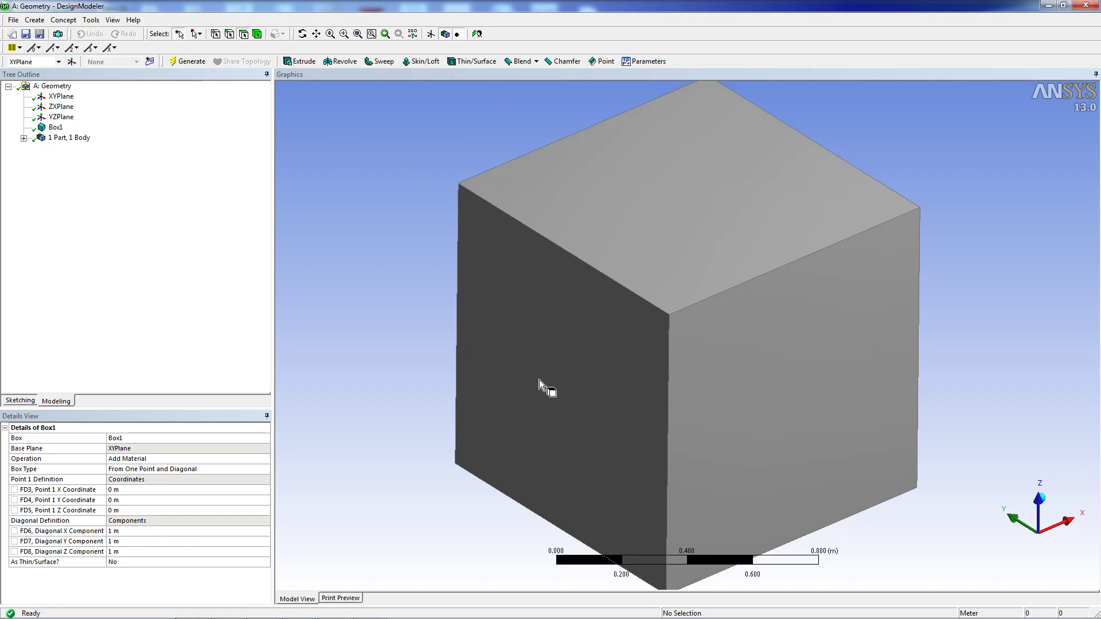
Step: Export the cube as an IGES file
{"action": "left_click", "coordinate": [12, 18]}
{"action": "type", "text": "cu"}
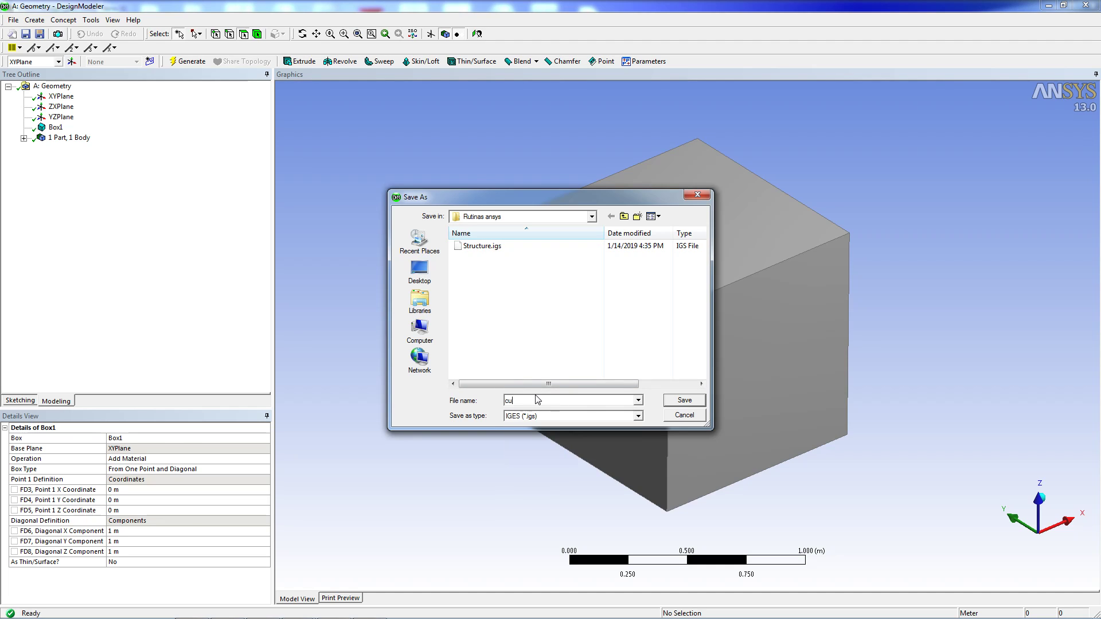
{"action": "left_click", "coordinate": [681, 415]}
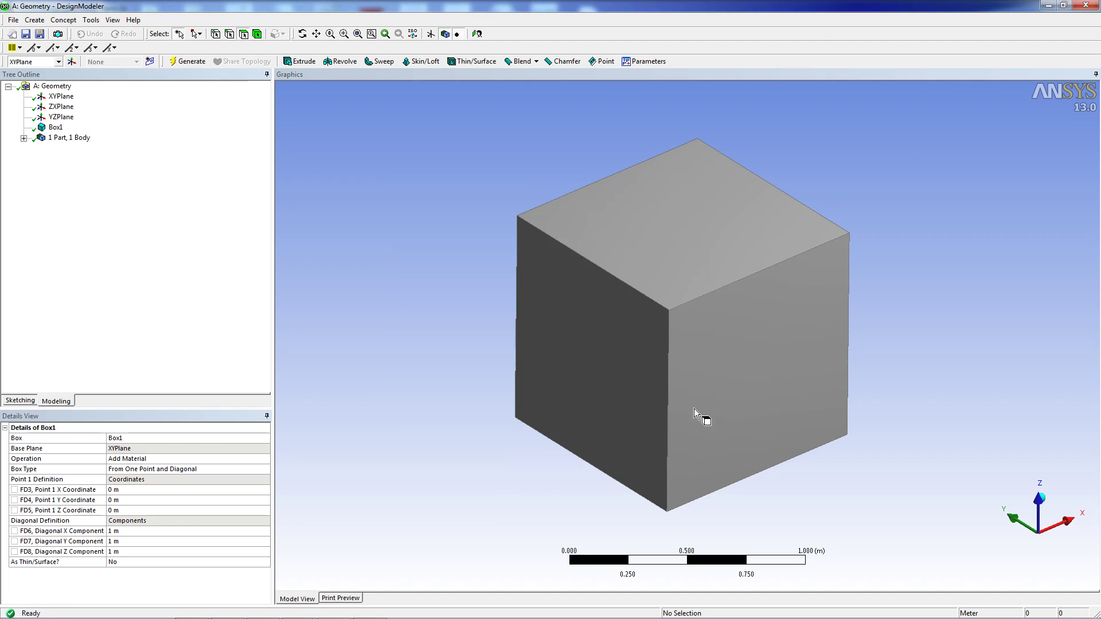
{"action": "left_click", "coordinate": [646, 270]}
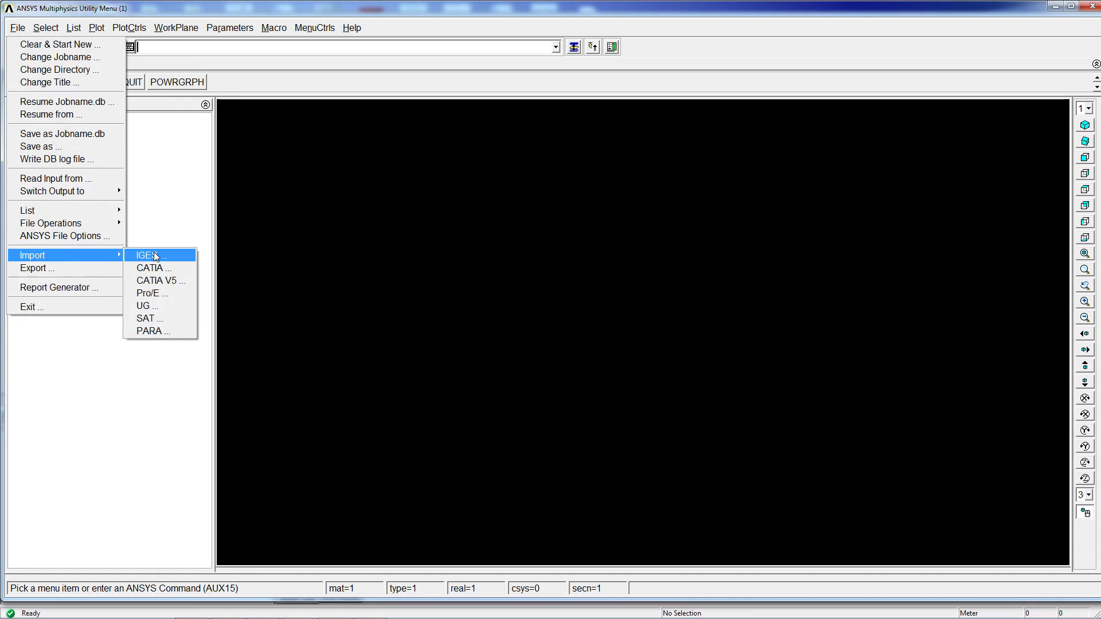
Step: Import cu.igs with the default merge/solid options and close the volume-suppression warning
{"action": "left_click", "coordinate": [145, 255]}
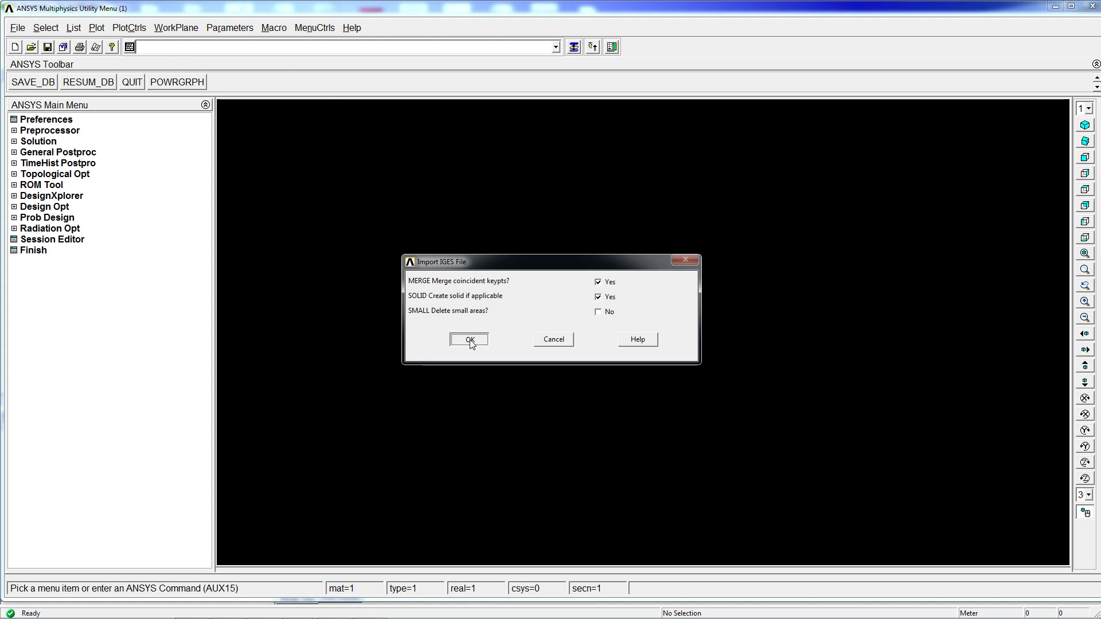
{"action": "left_click", "coordinate": [469, 340]}
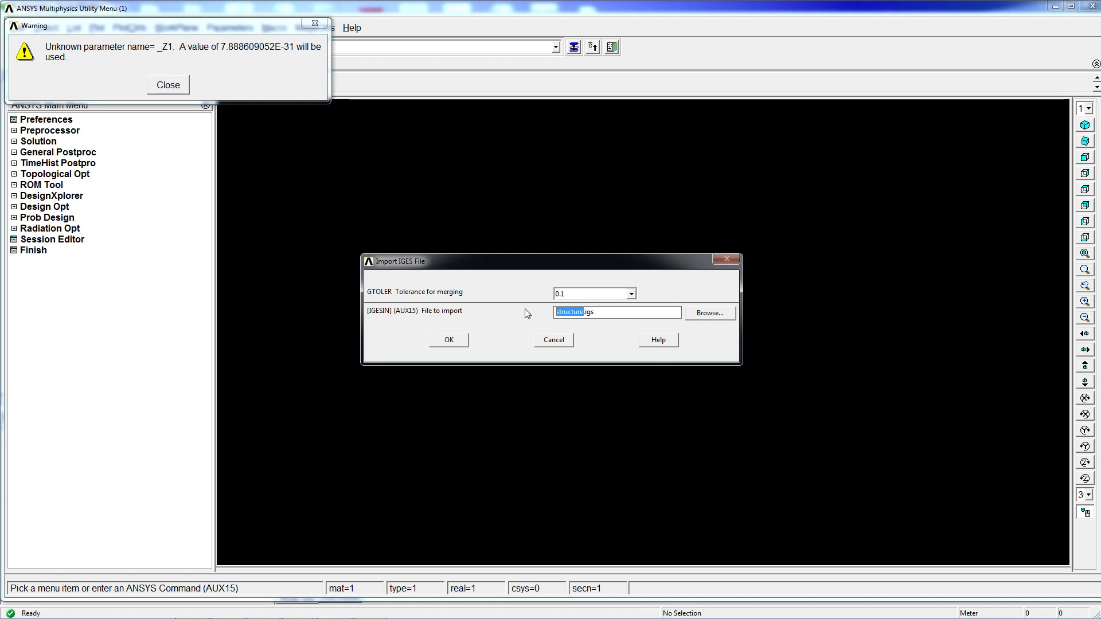
{"action": "type", "text": "cu.igs"}
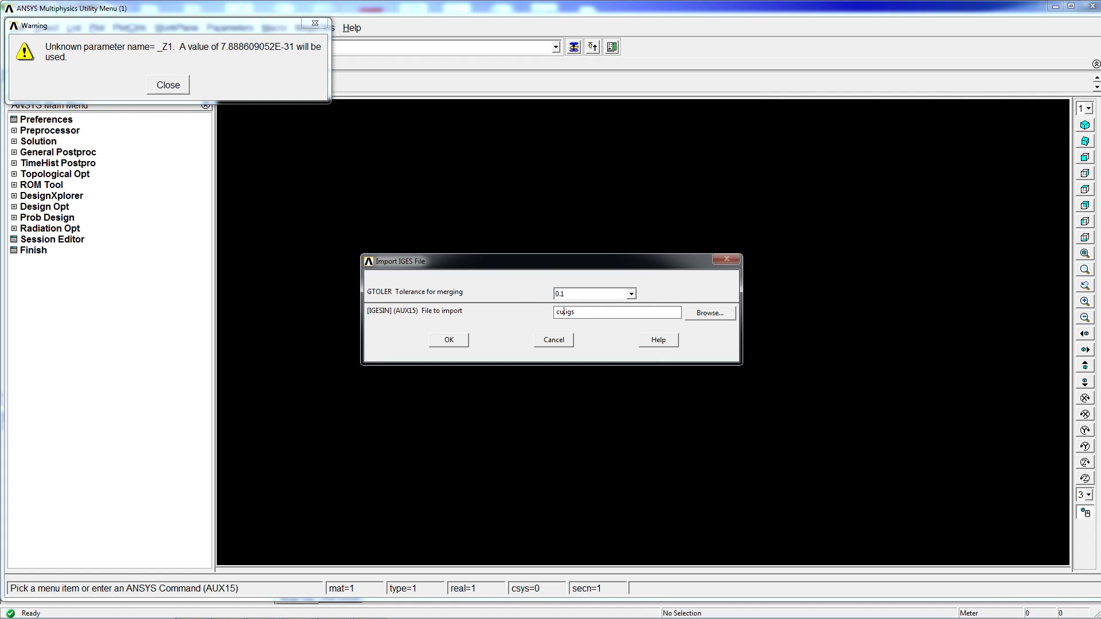
{"action": "left_click", "coordinate": [448, 339]}
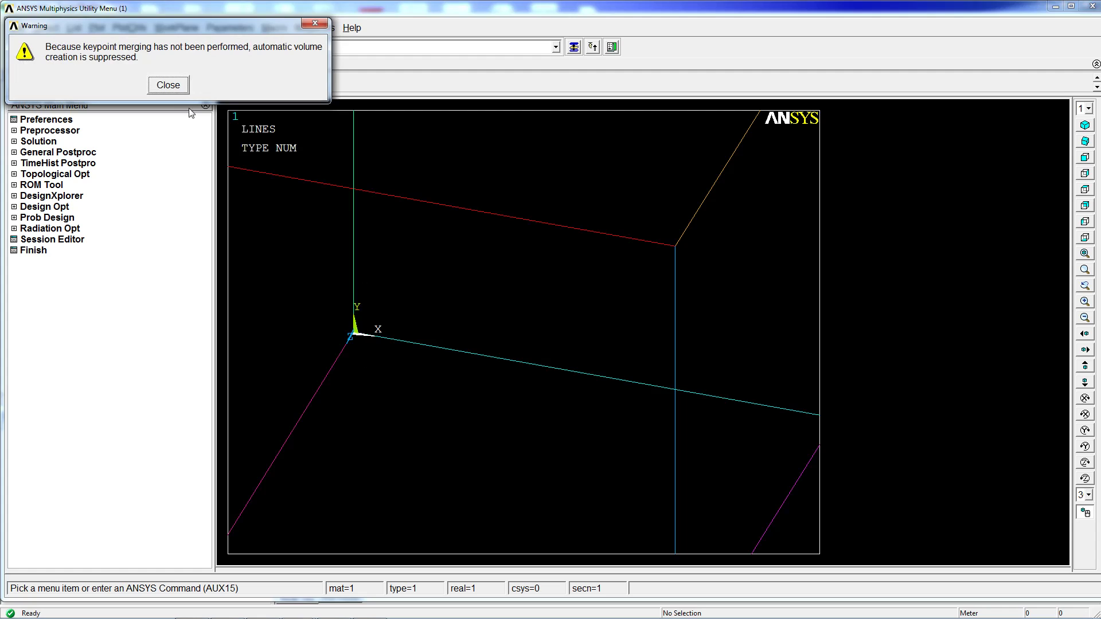
{"action": "left_click", "coordinate": [168, 84]}
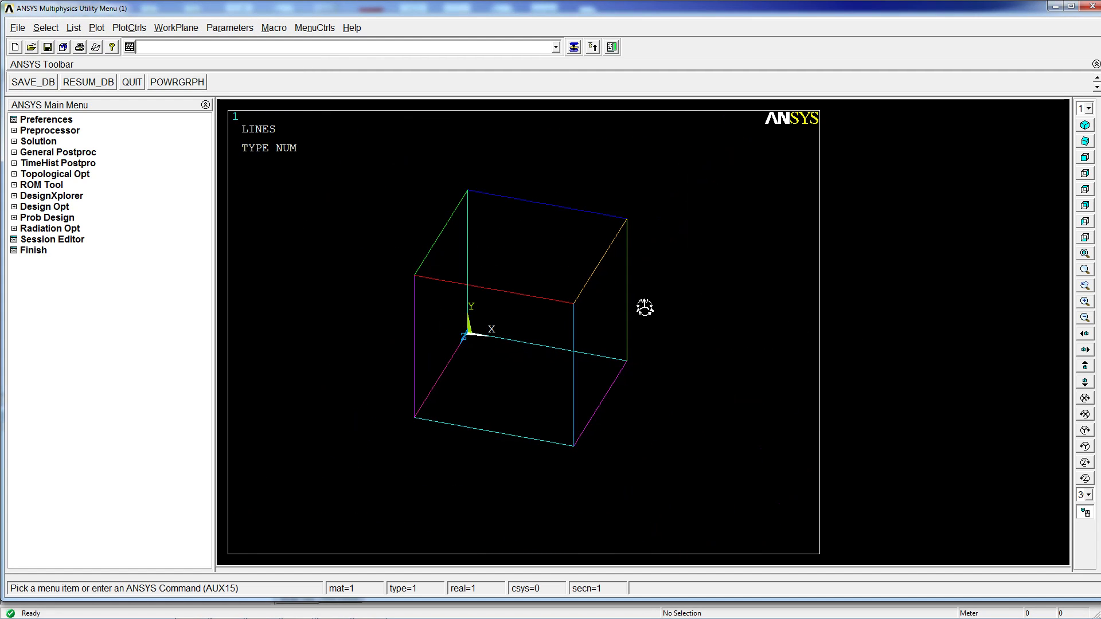
{"action": "type", "text": "lp"}
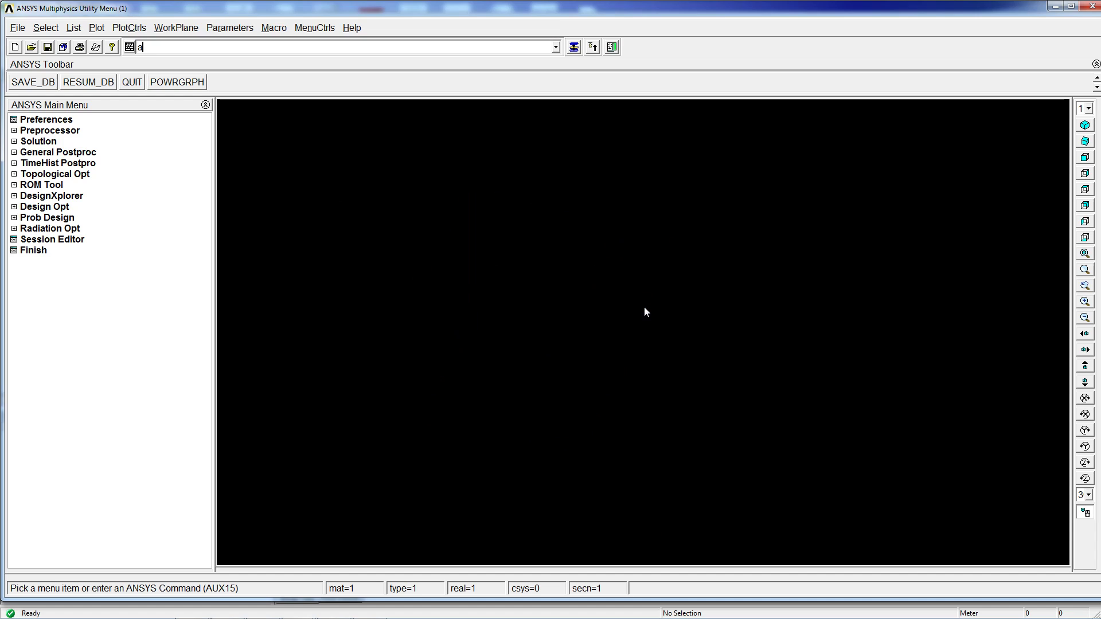
{"action": "key", "text": "Backspace"}
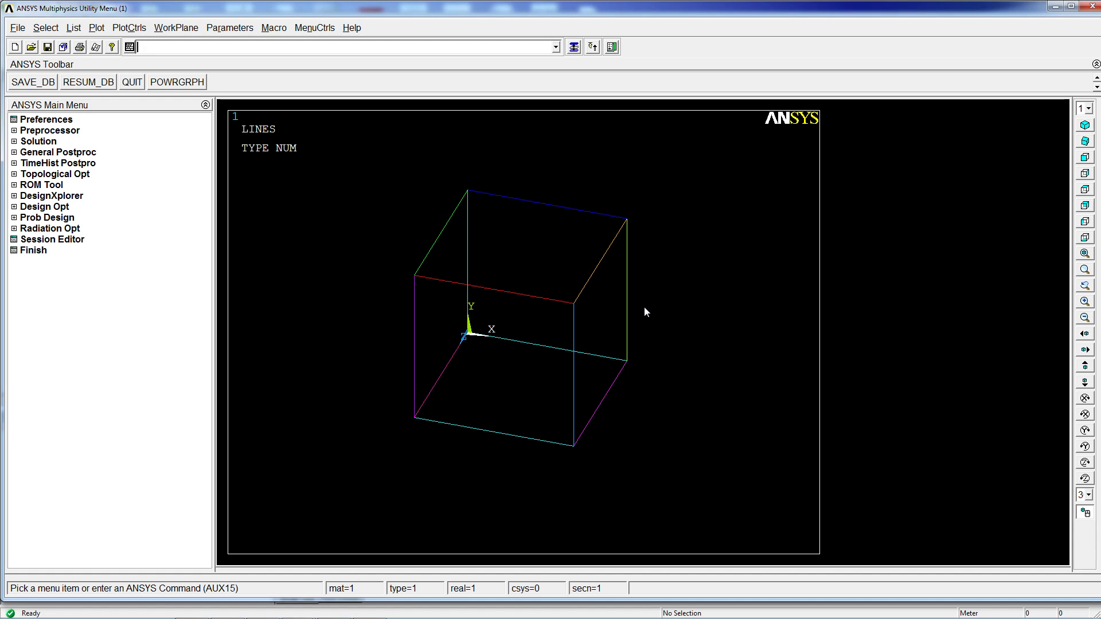
{"action": "mouse_move", "coordinate": [205, 254]}
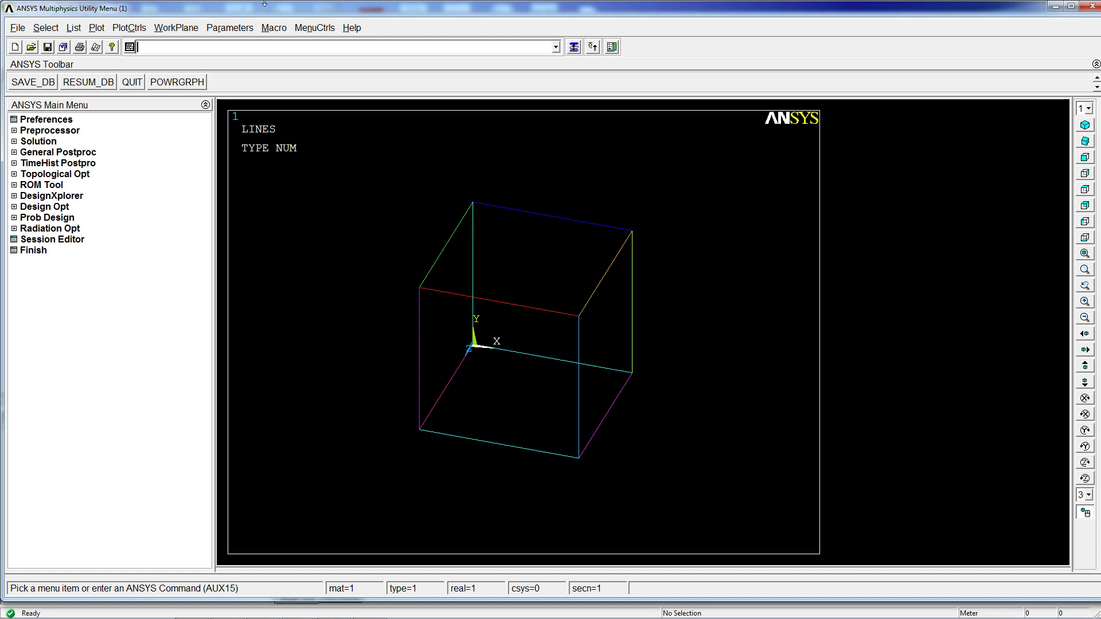
{"action": "left_click", "coordinate": [16, 28]}
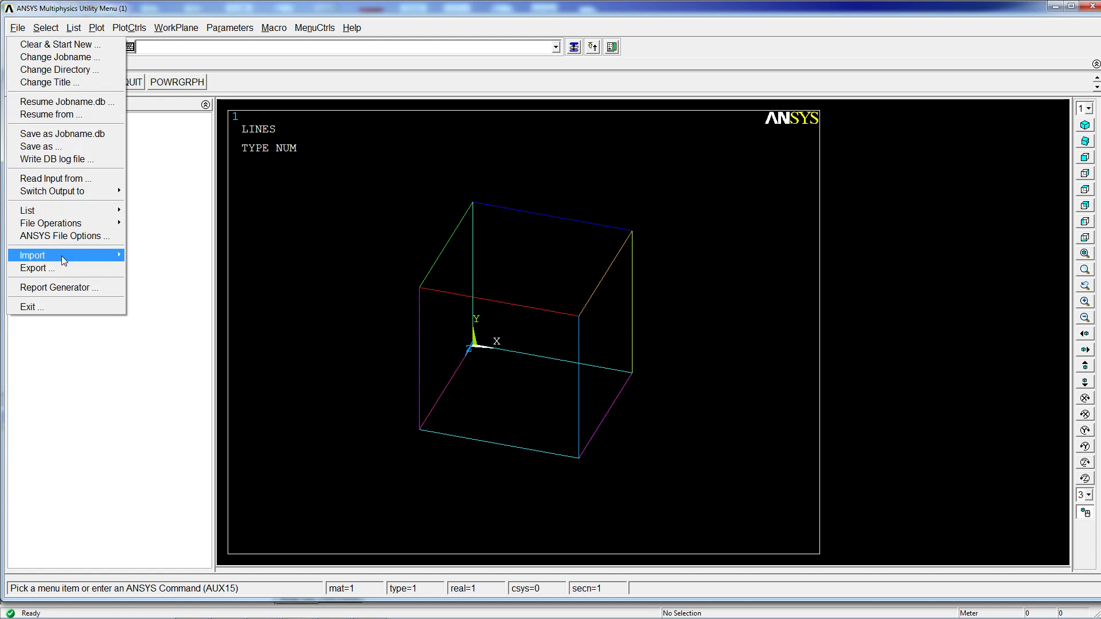
{"action": "left_click", "coordinate": [32, 254]}
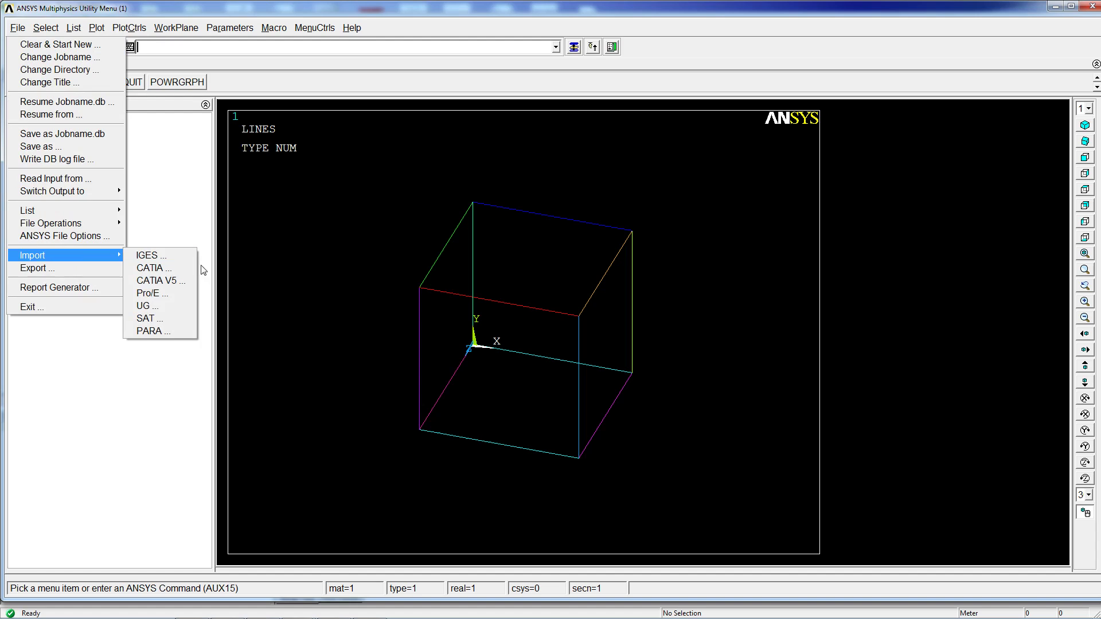
{"action": "mouse_move", "coordinate": [149, 318]}
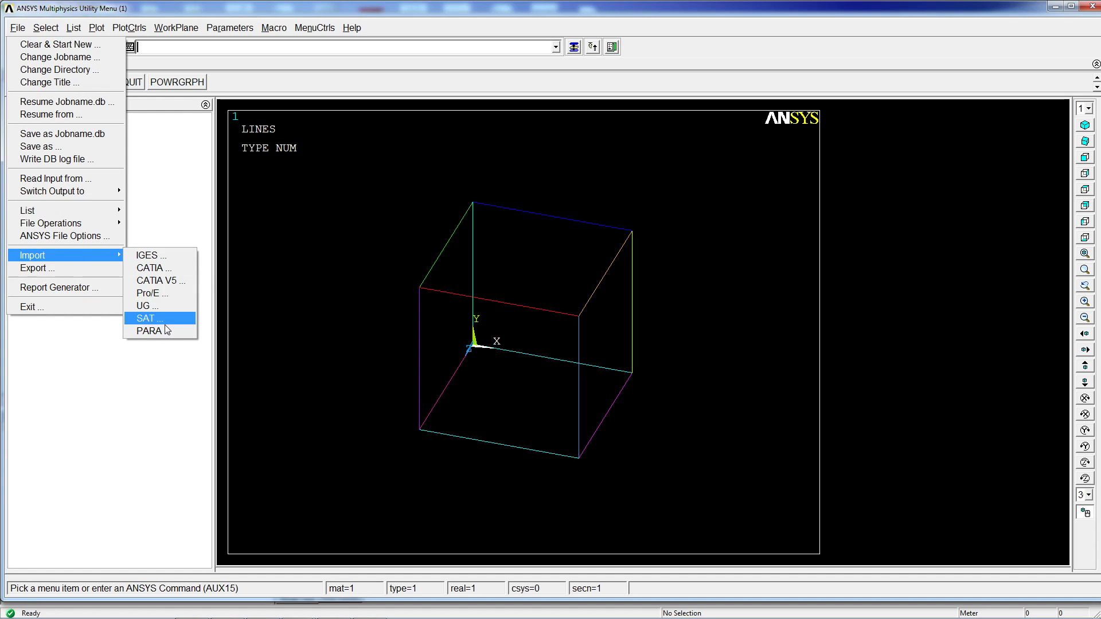
{"action": "mouse_move", "coordinate": [151, 293]}
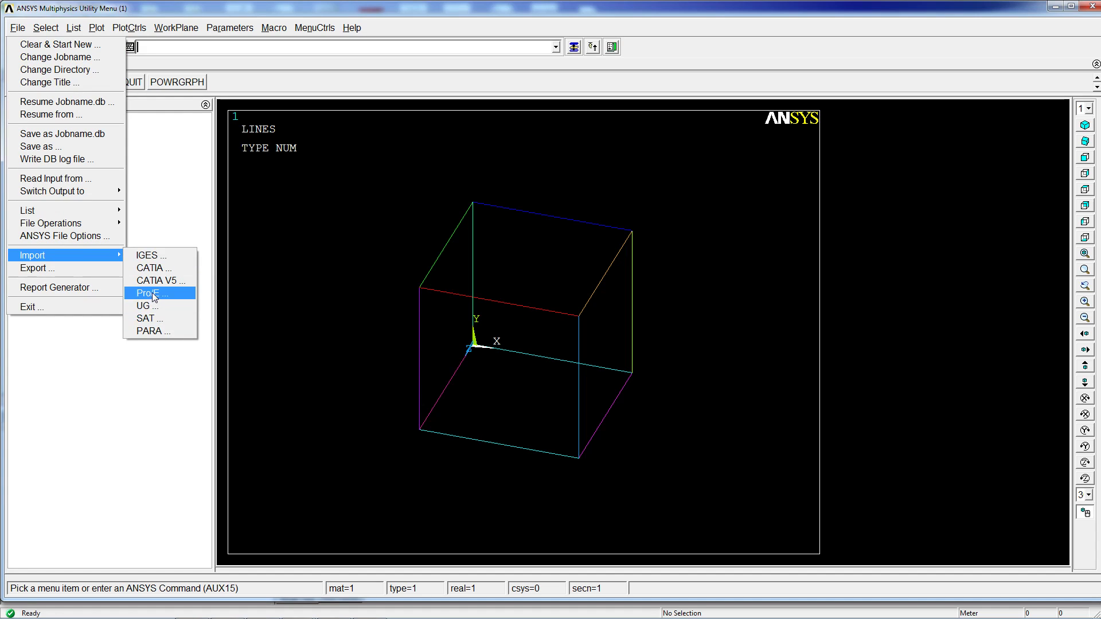
{"action": "mouse_move", "coordinate": [160, 306]}
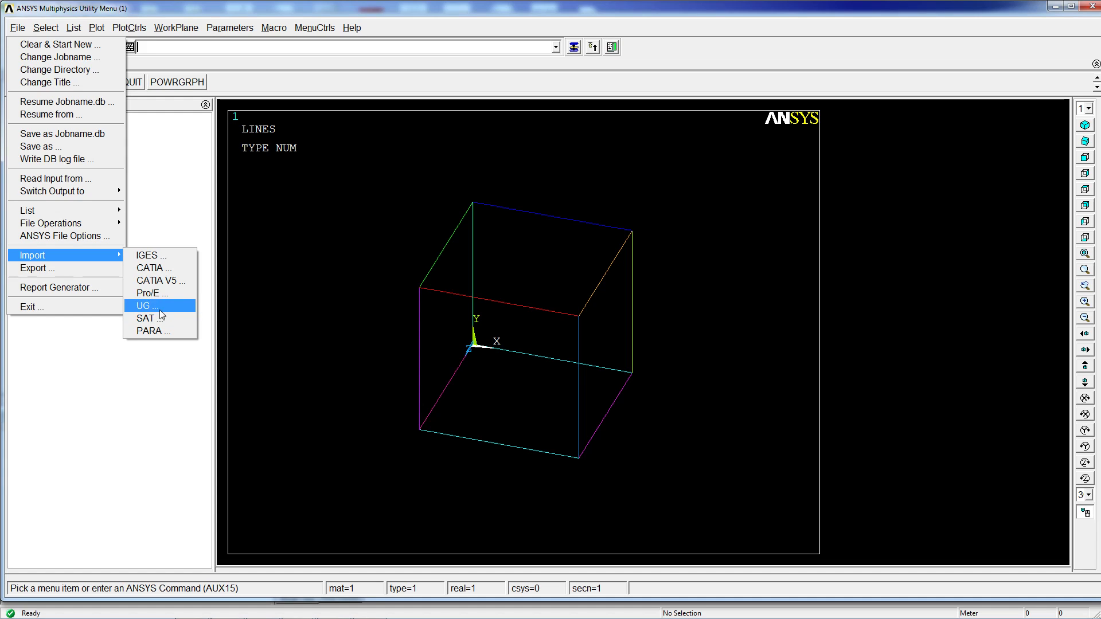
{"action": "mouse_move", "coordinate": [159, 281]}
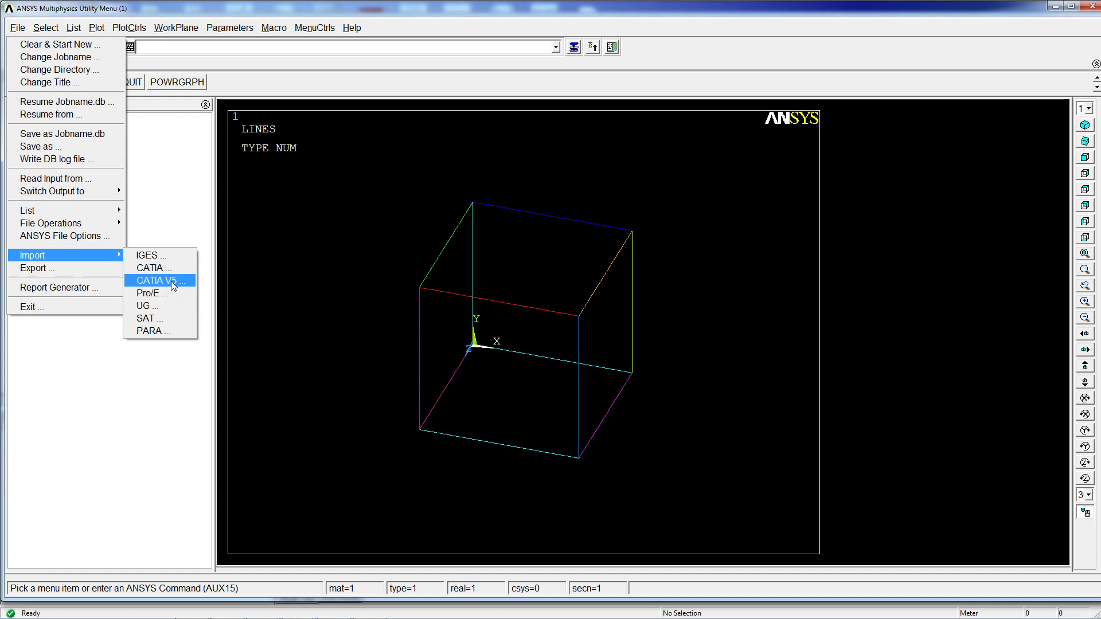
{"action": "mouse_move", "coordinate": [651, 320]}
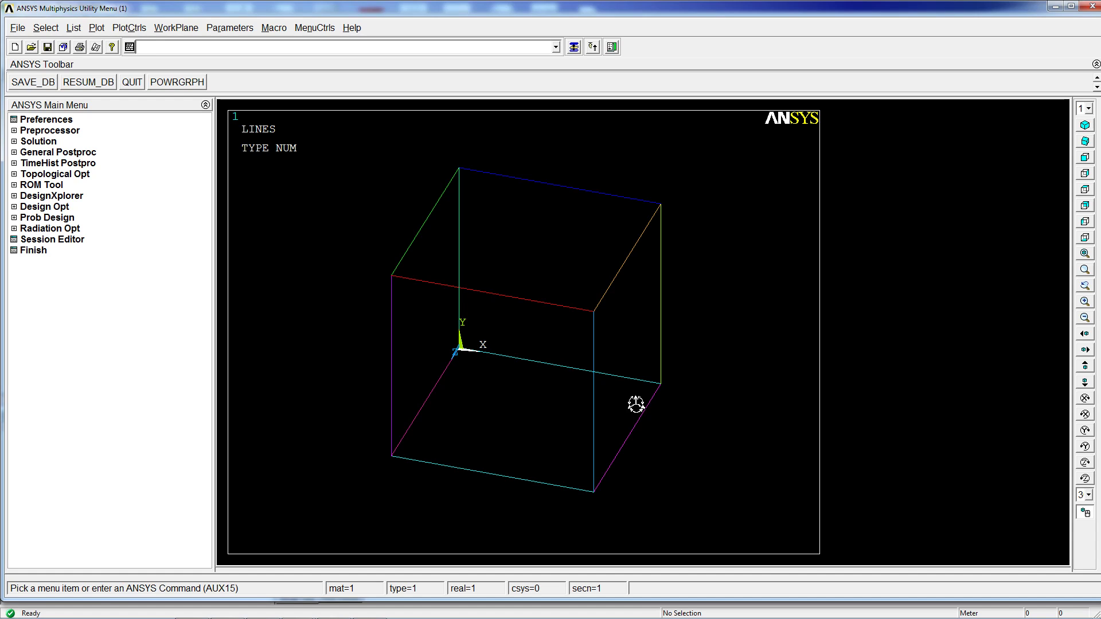
{"action": "mouse_move", "coordinate": [550, 397]}
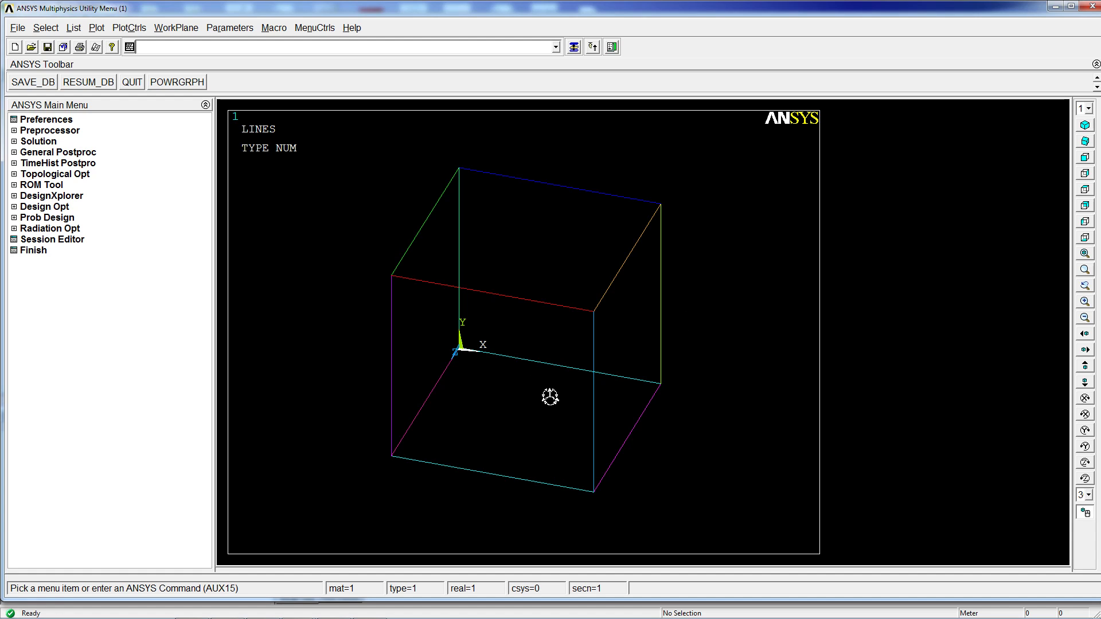